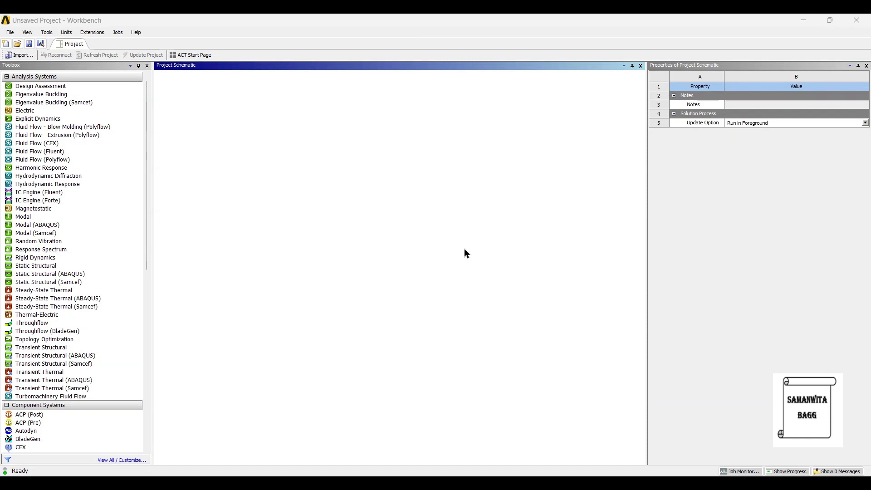
Step: Add a Modal analysis system to the project schematic
click(43, 160)
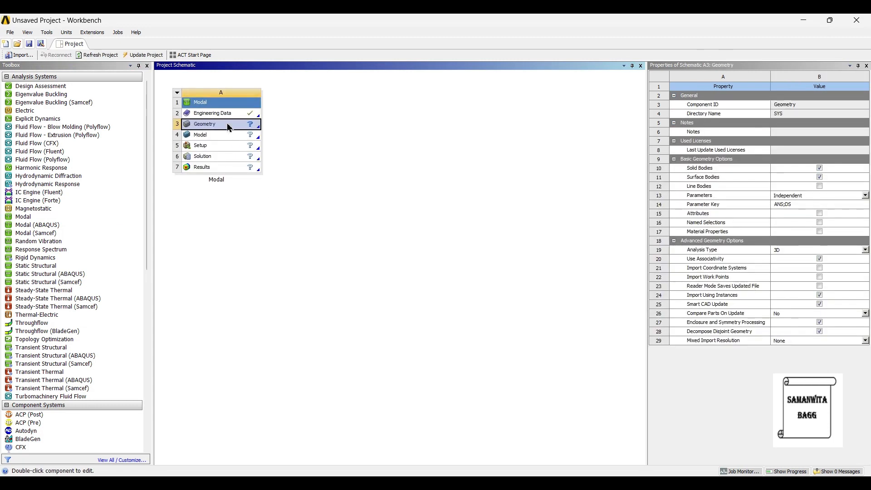
Step: In Engineering Data, browse Engineering Data Sources and list the General Materials library
double_click(212, 112)
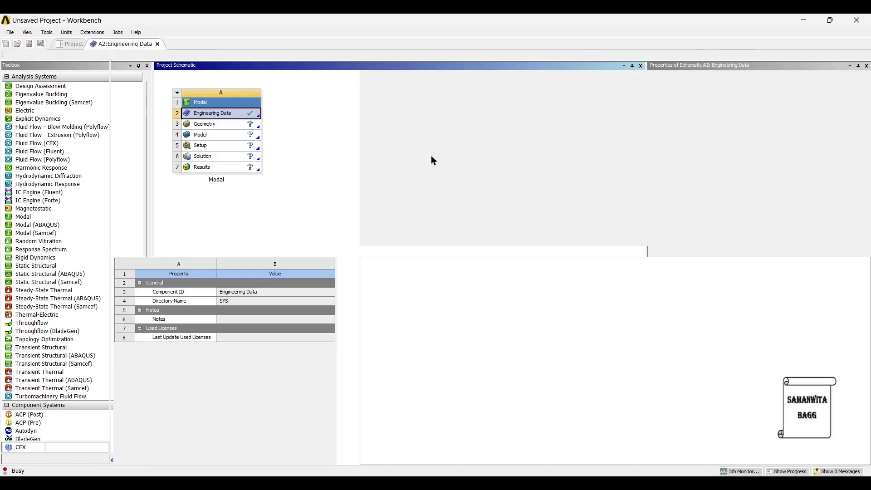
double_click(212, 114)
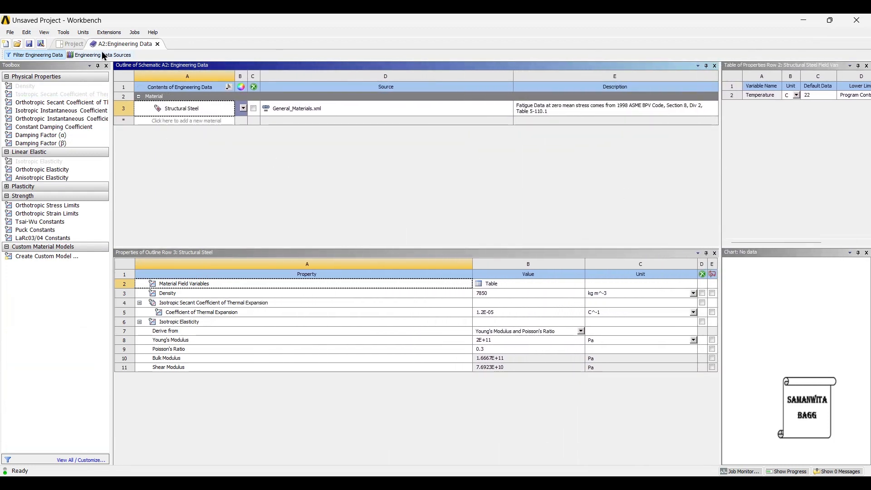
click(100, 54)
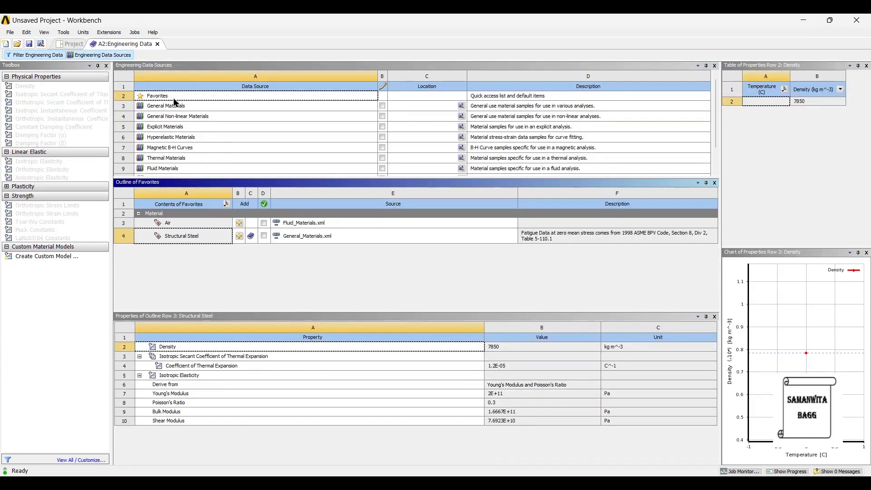
click(165, 105)
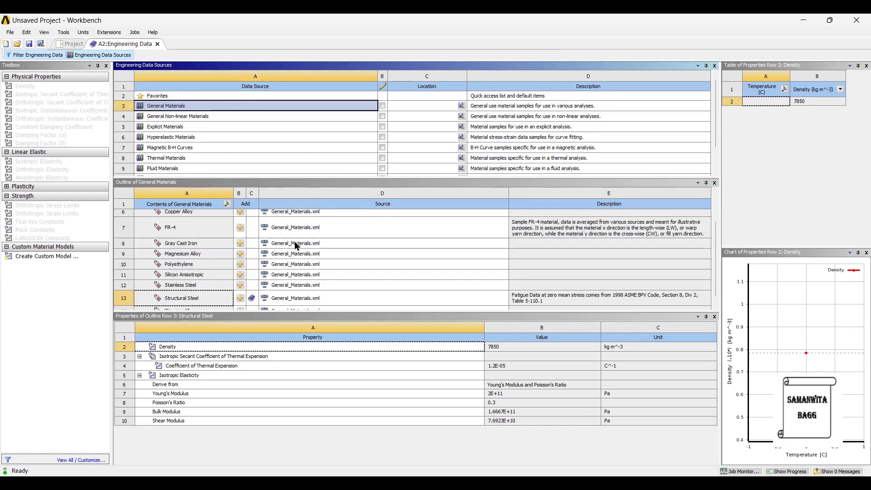
mouse_move(239, 243)
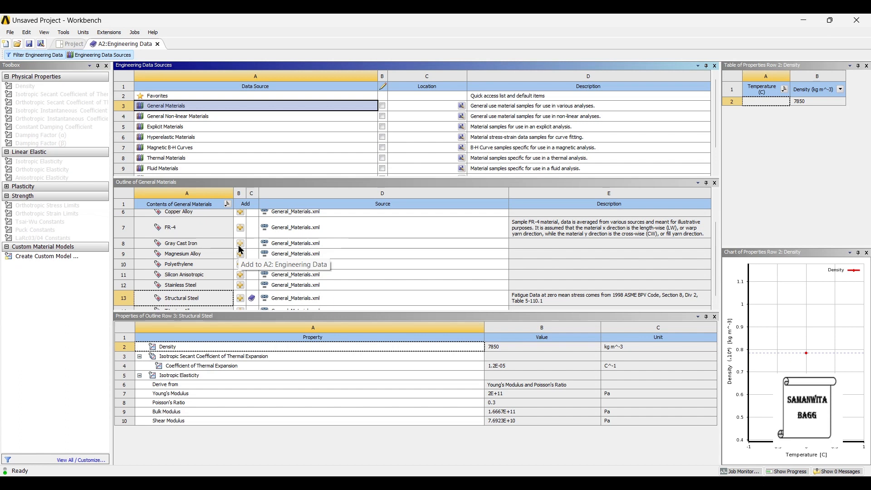
mouse_move(196, 281)
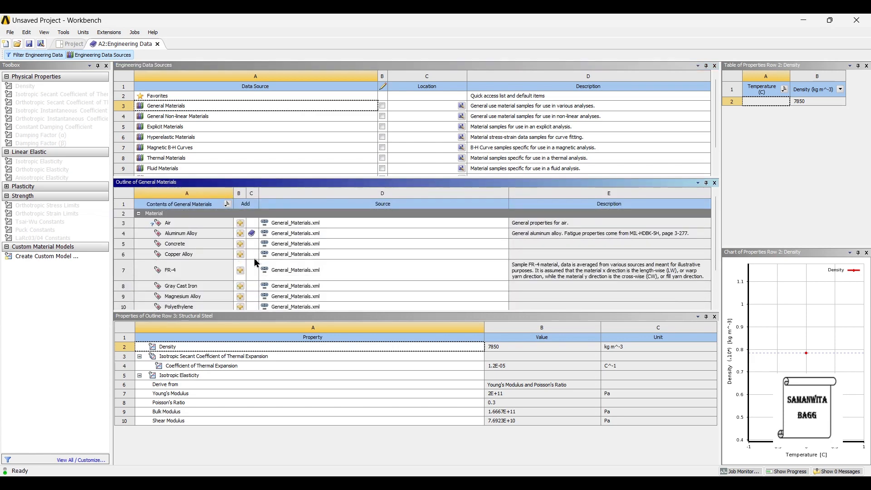
Step: Refresh the project and import Piston Assy.step as the modal system's geometry
click(72, 44)
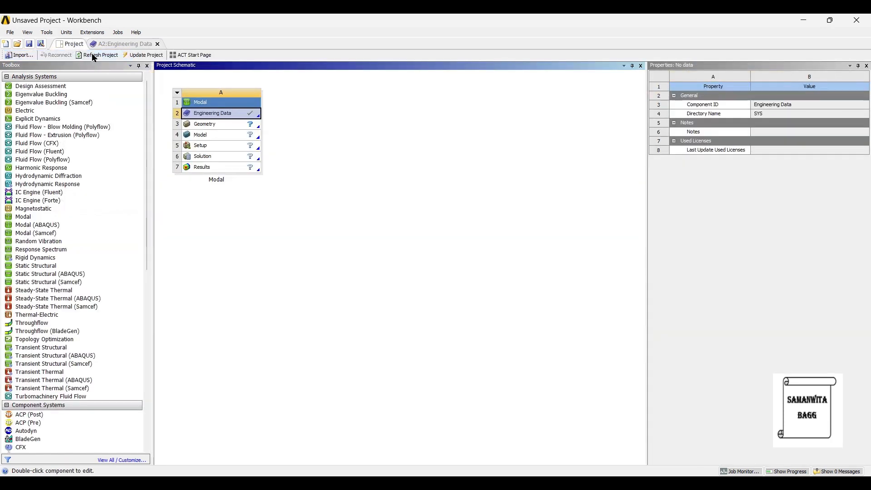
click(100, 54)
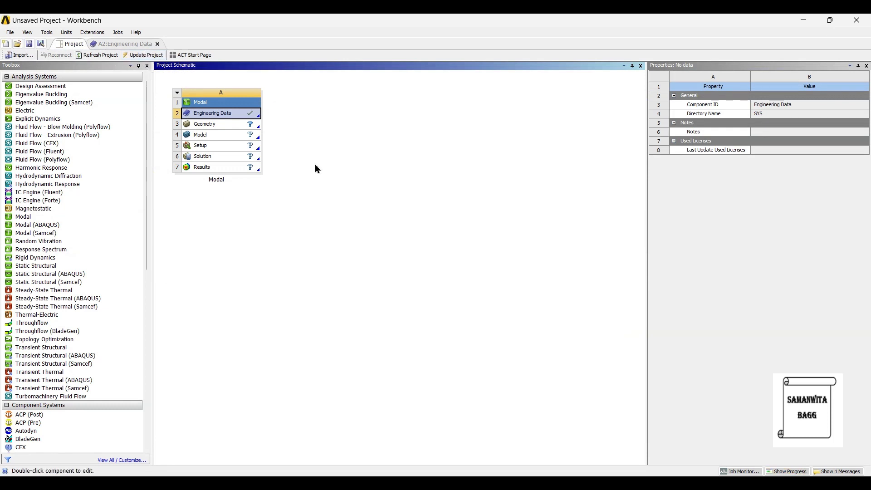
click(212, 124)
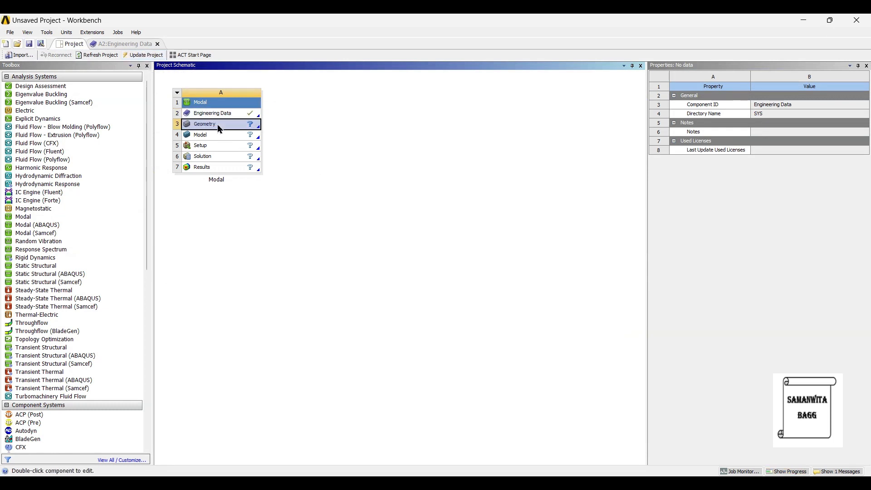
click(204, 124)
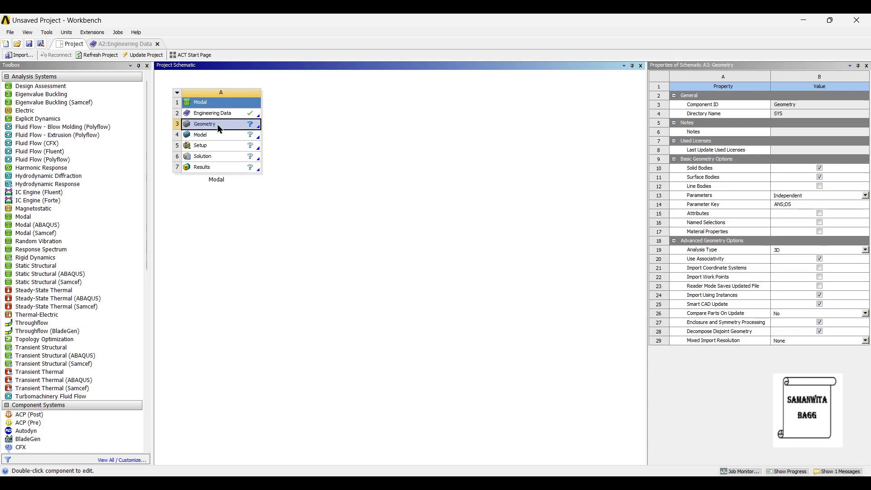
right_click(204, 123)
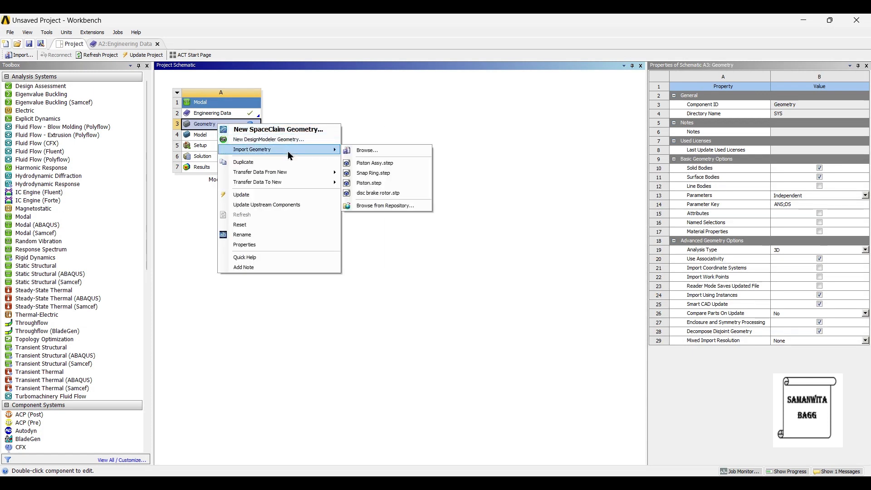
click(375, 162)
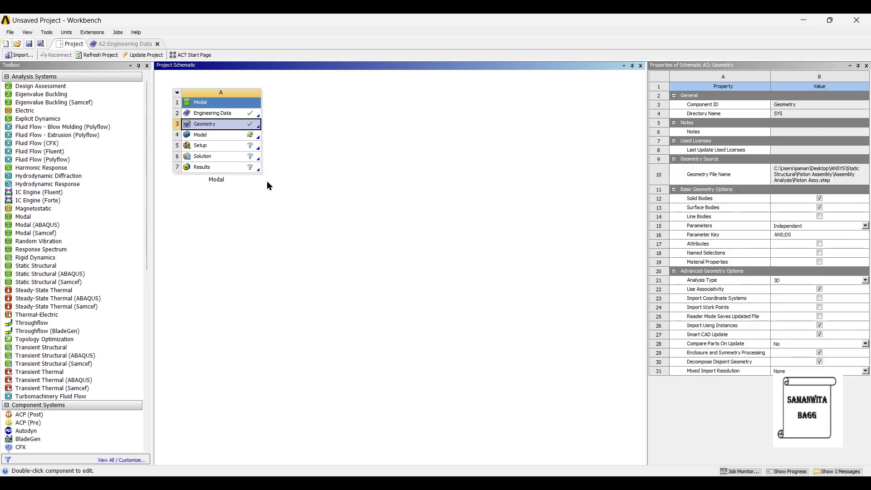
mouse_move(222, 139)
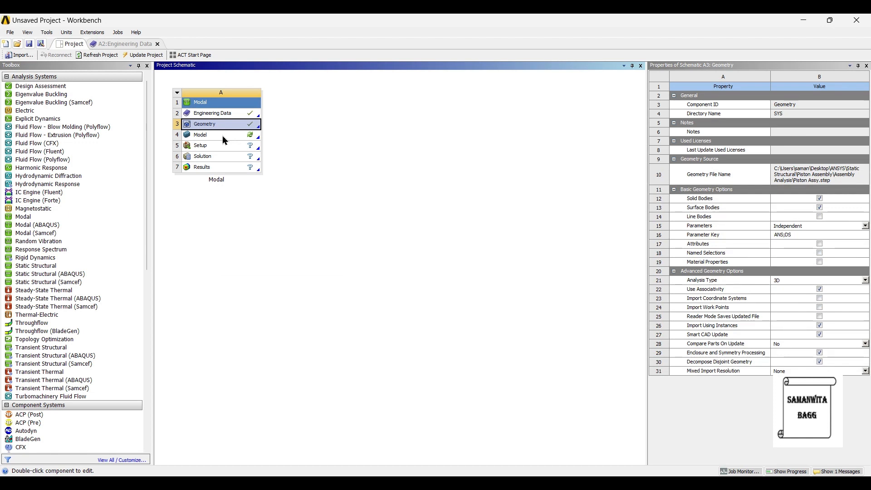
Step: Launch ANSYS Mechanical from the Model cell to load the piston assembly
click(215, 134)
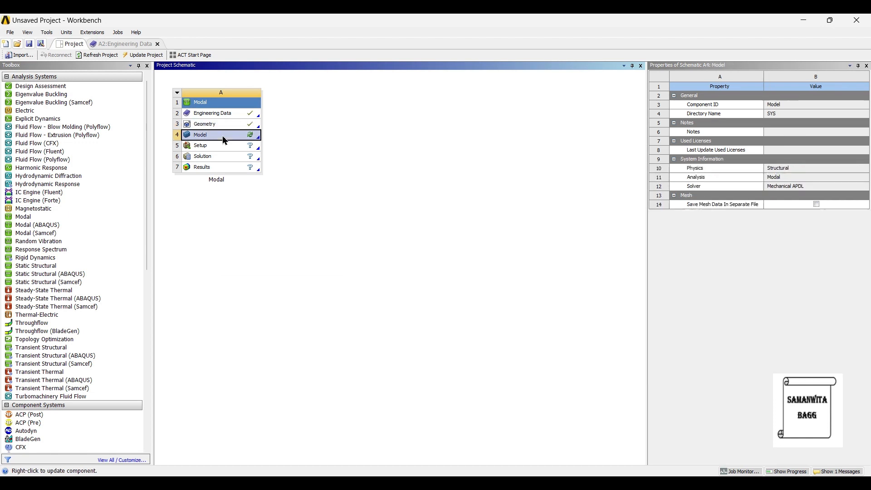
double_click(220, 134)
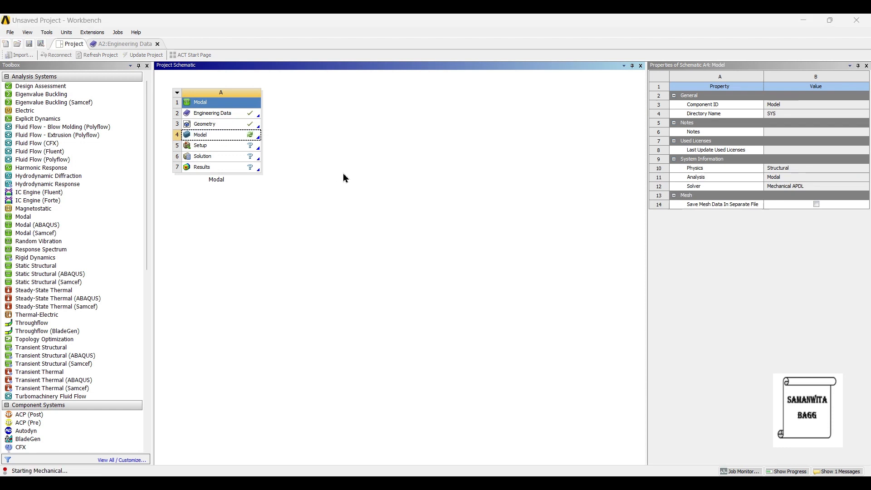
double_click(200, 135)
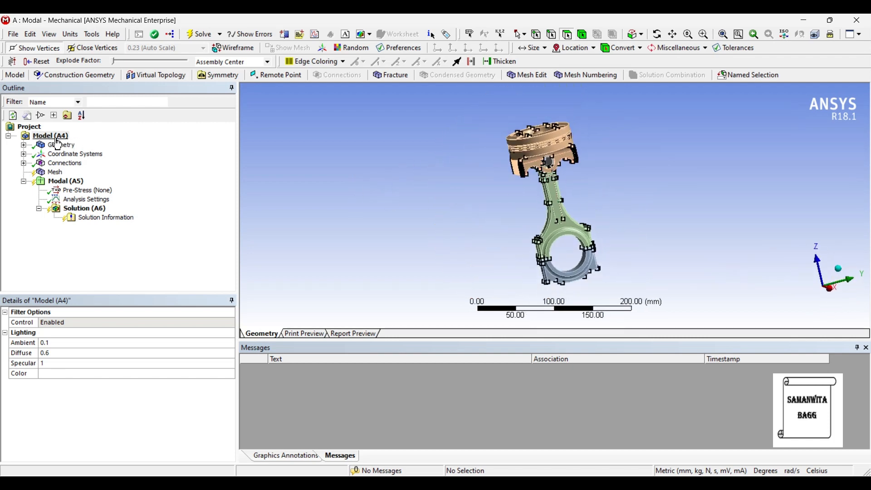
Step: Suppress the Wrist Pin and both snap ring bodies under Geometry
click(23, 145)
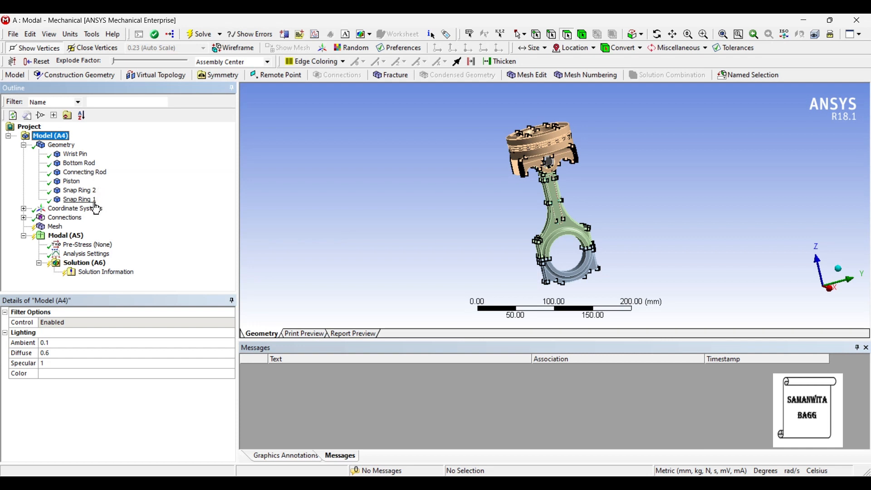
right_click(75, 155)
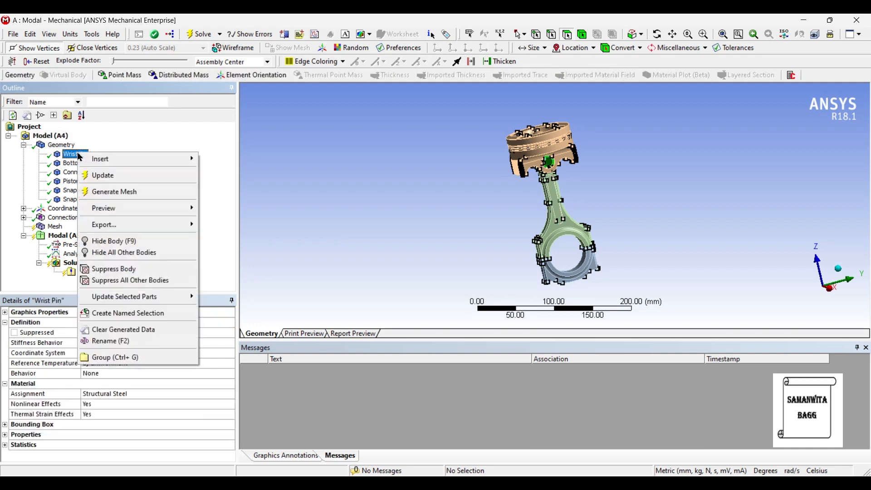
mouse_move(113, 269)
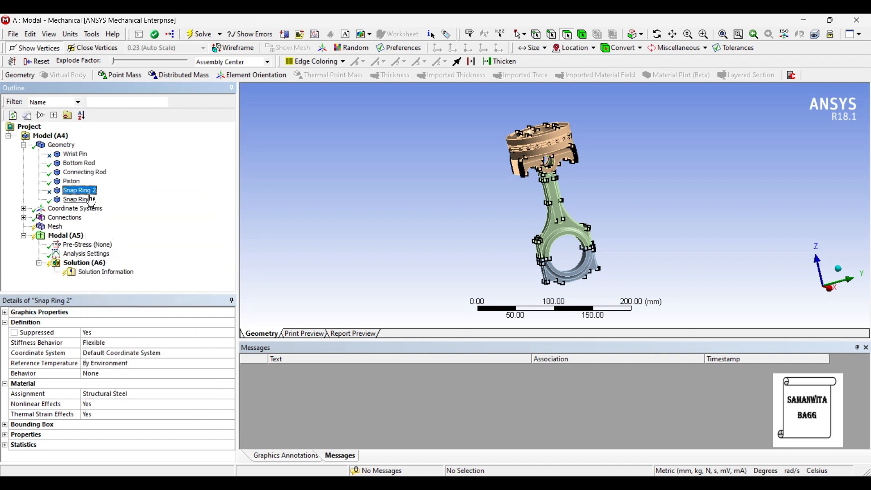
click(79, 198)
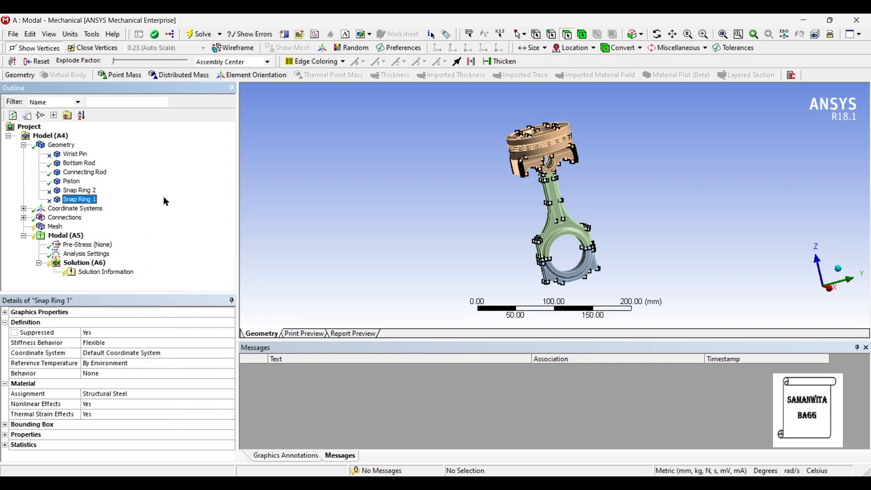
mouse_move(170, 195)
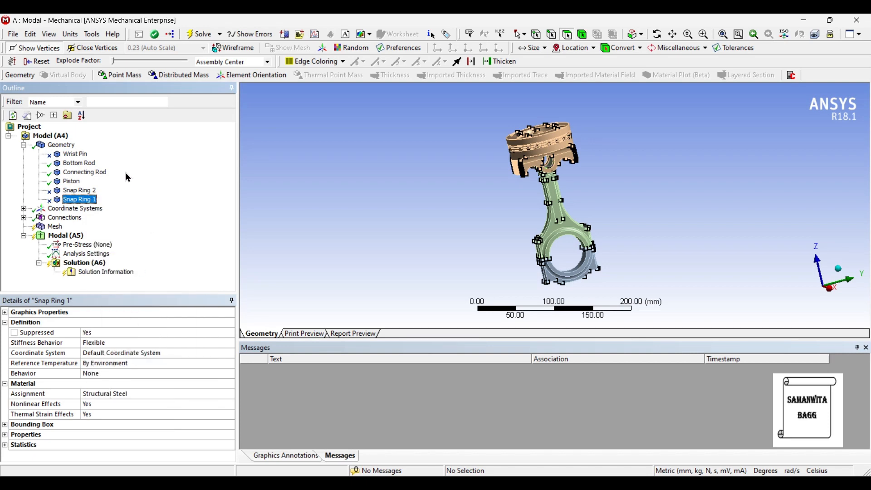
Step: Assign Aluminum Alloy to the Bottom Rod, Connecting Rod and Piston bodies
click(79, 163)
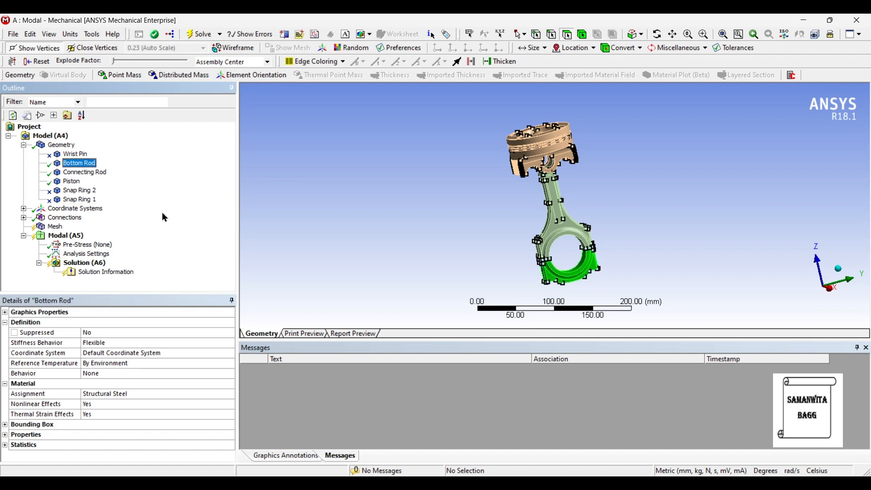
click(229, 393)
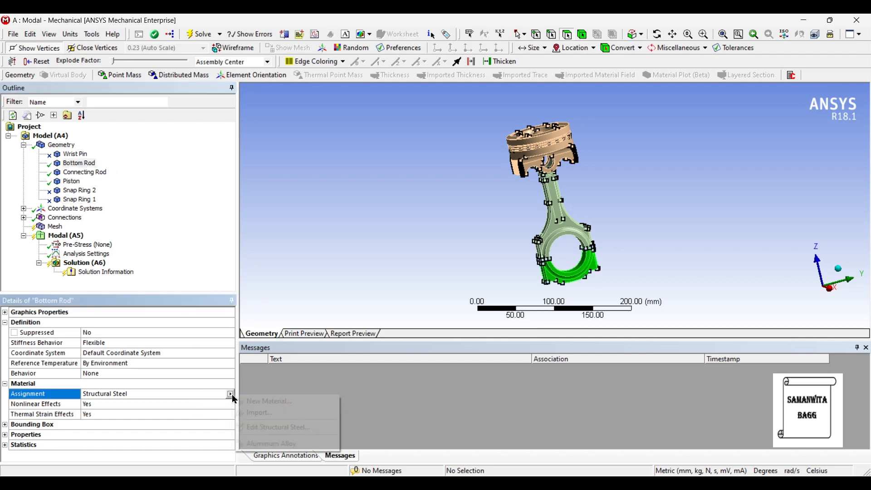
click(271, 443)
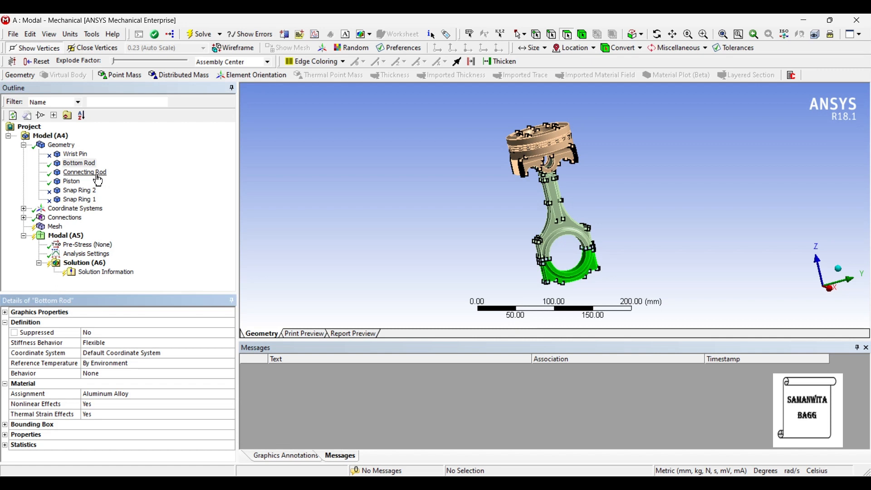
click(231, 393)
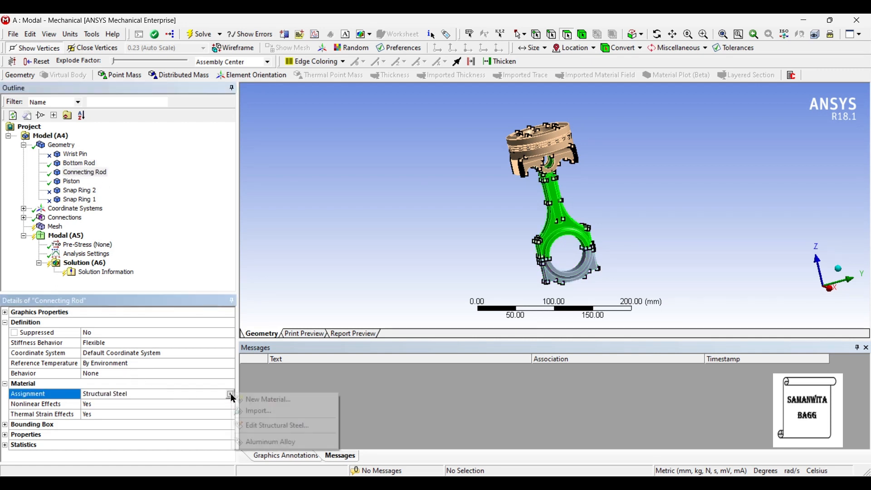
click(271, 441)
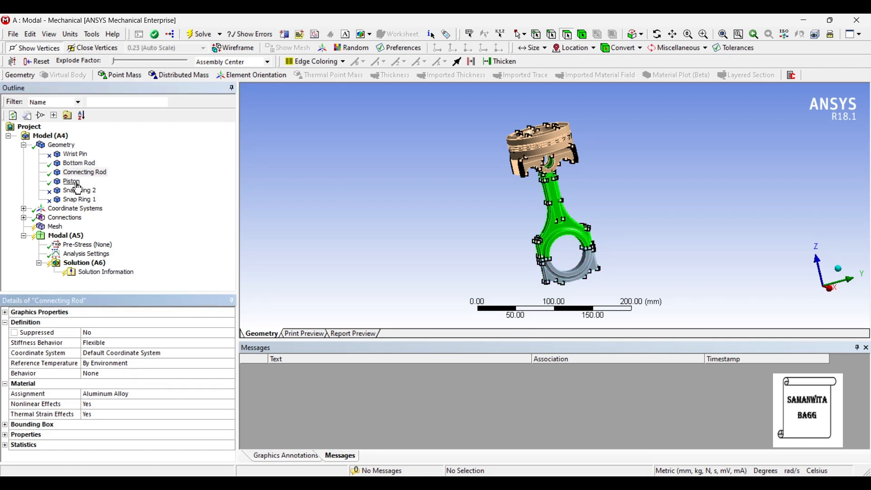
click(71, 181)
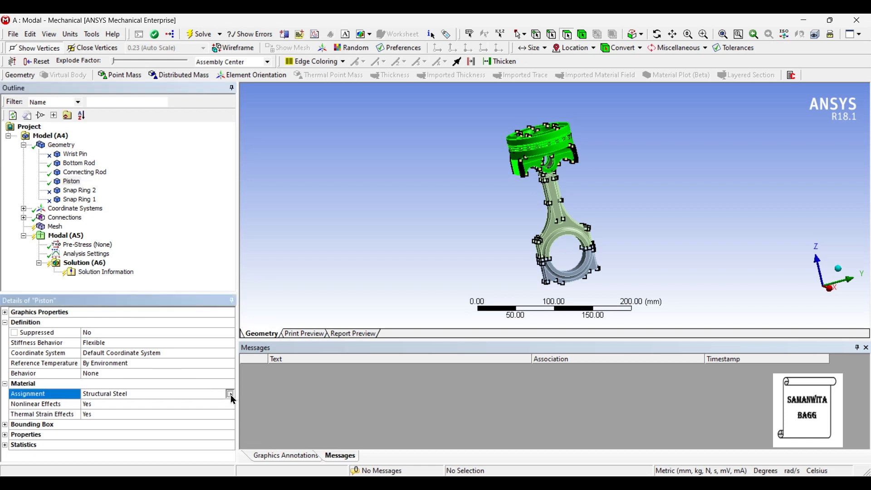
click(229, 393)
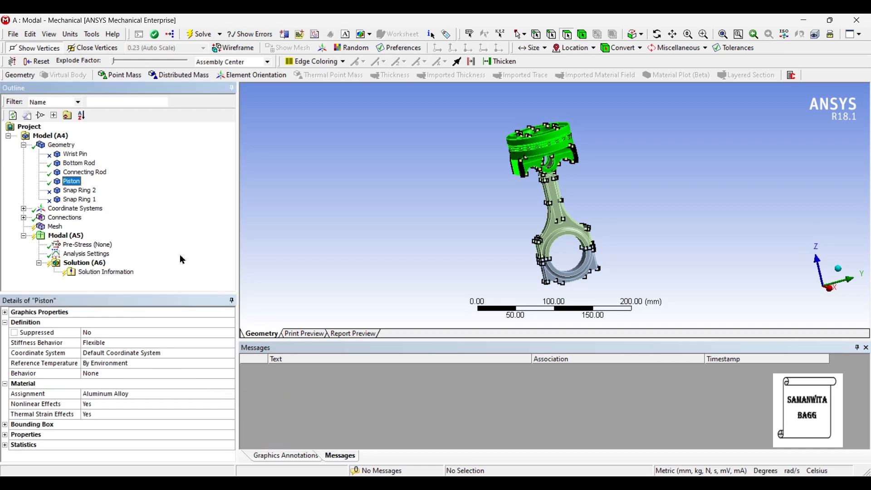
Step: Set mesh sizing Relevance Center to Fine and generate the mesh
click(55, 226)
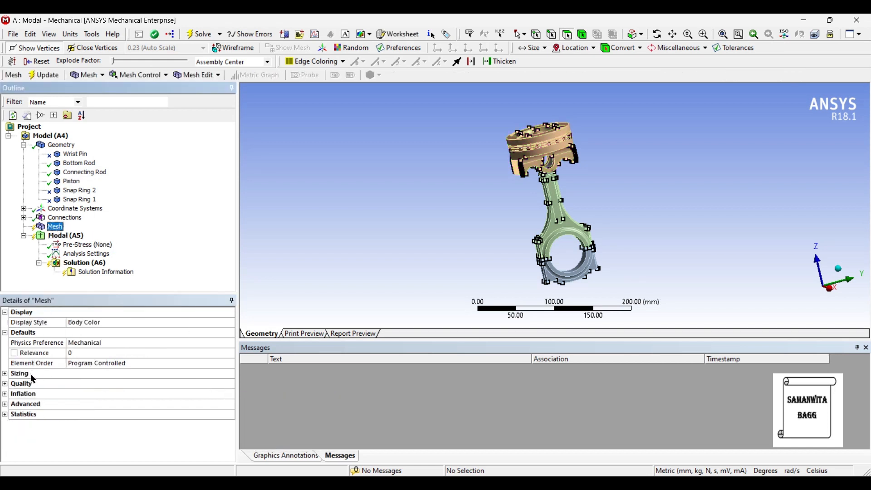
click(5, 373)
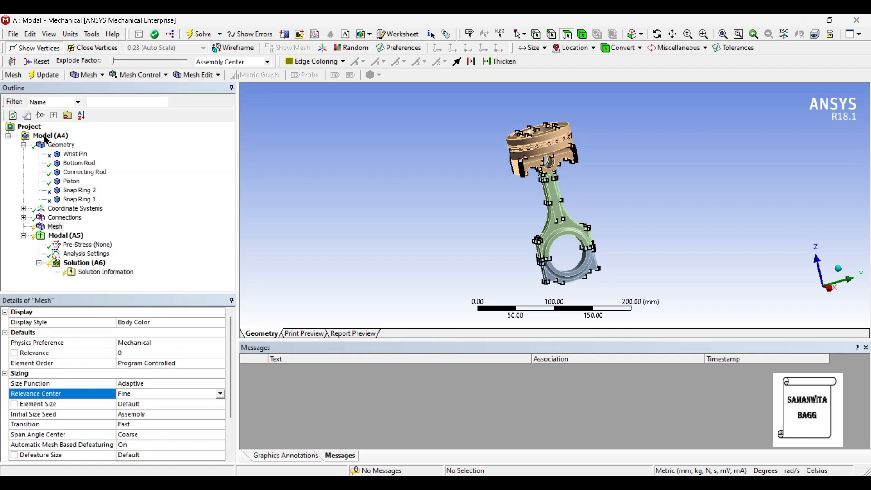
click(47, 75)
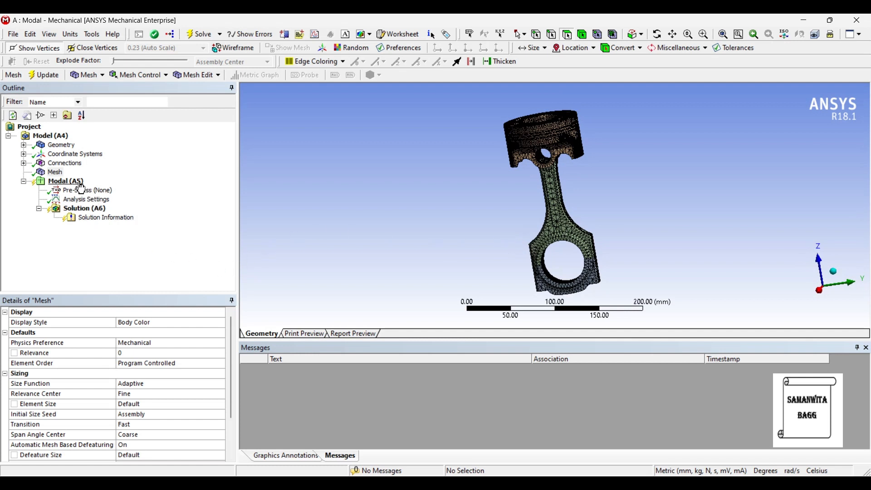
Step: Insert a Fixed Support on the two cylindrical faces of the rod's big-end bore
right_click(64, 180)
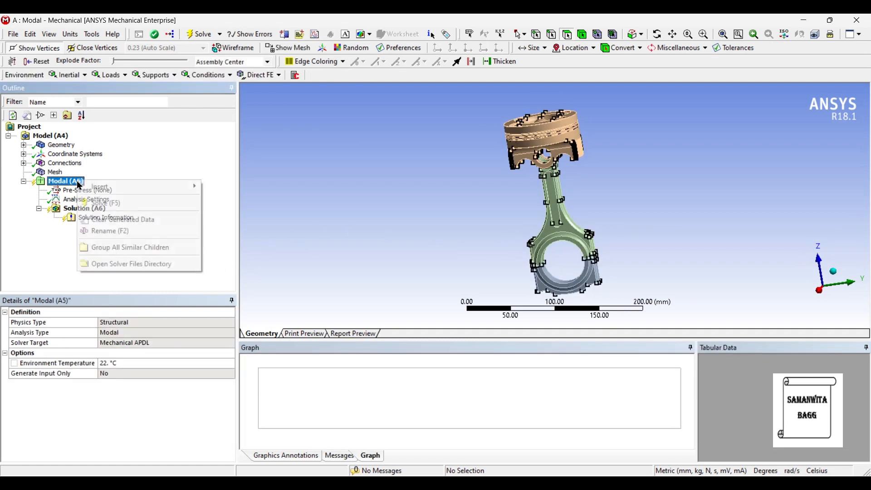
mouse_move(99, 186)
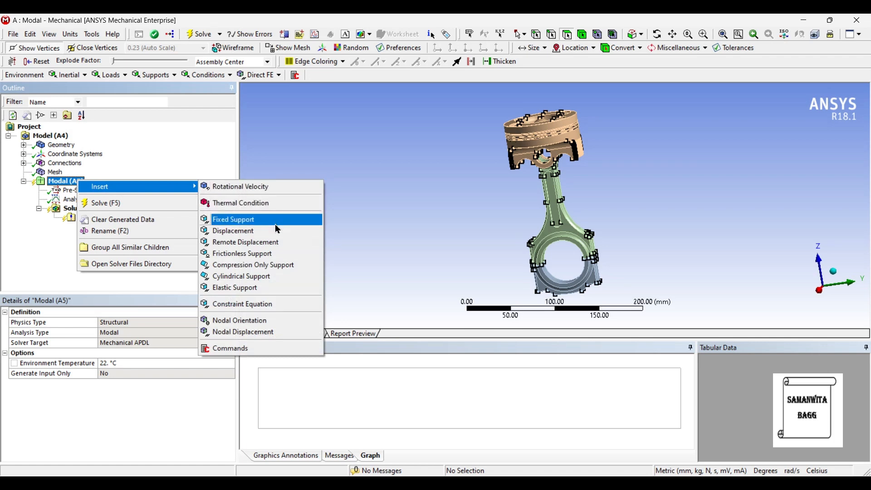
click(233, 219)
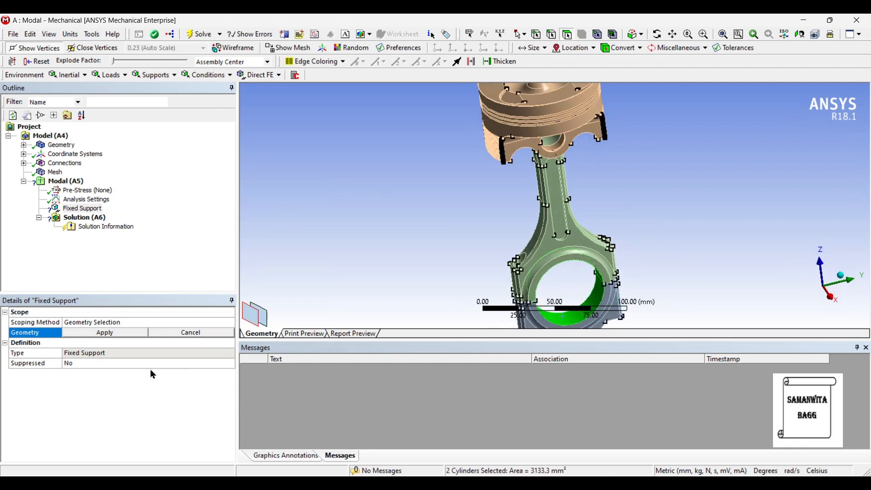
click(103, 332)
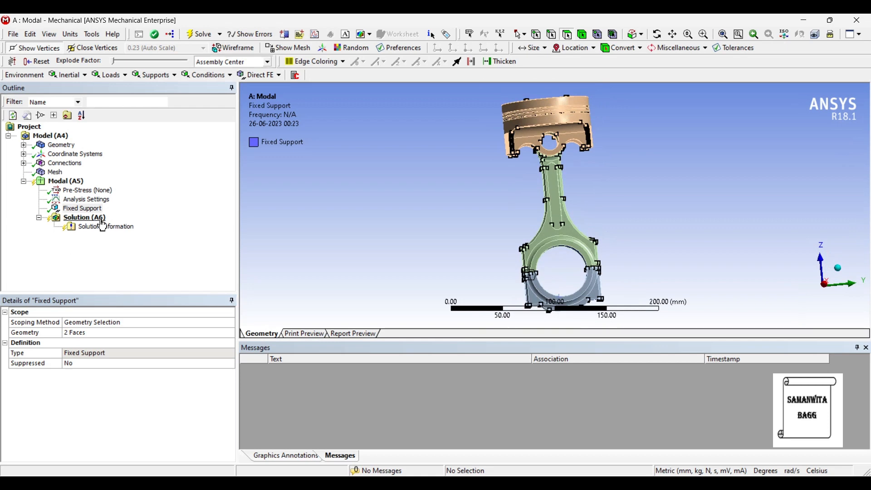
Step: Solve the modal analysis to obtain six natural frequencies (208.25–3262.8 Hz)
right_click(84, 217)
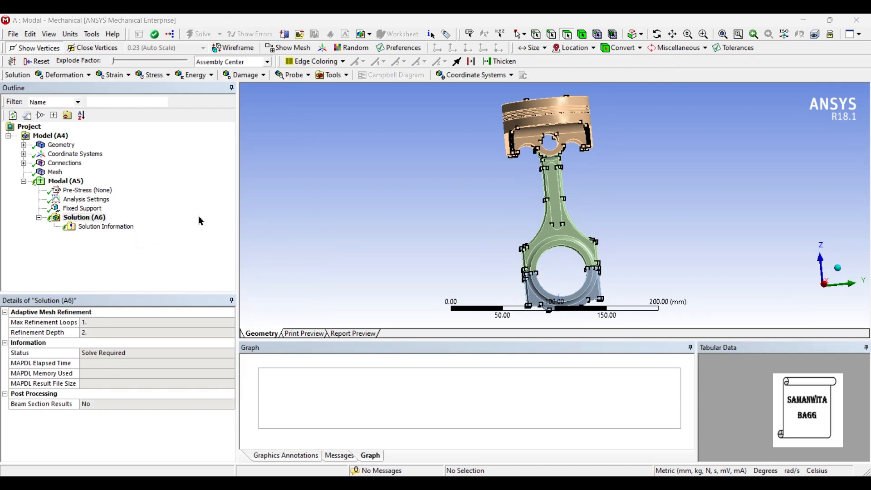
click(203, 33)
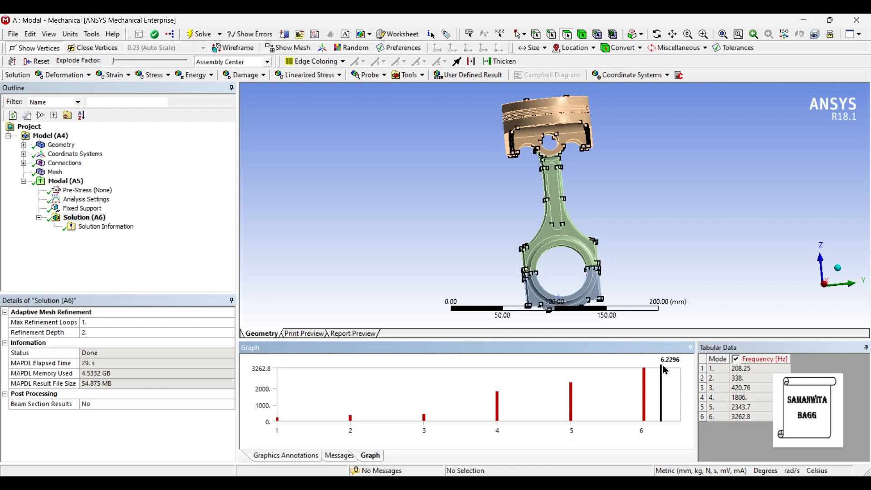
mouse_move(663, 408)
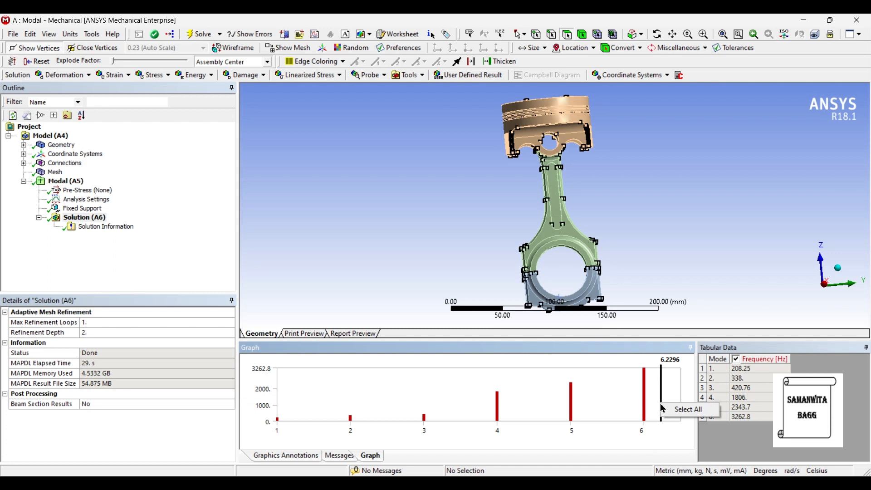
Step: Select all six modes in the graph and create Total Deformation mode shape results
click(688, 409)
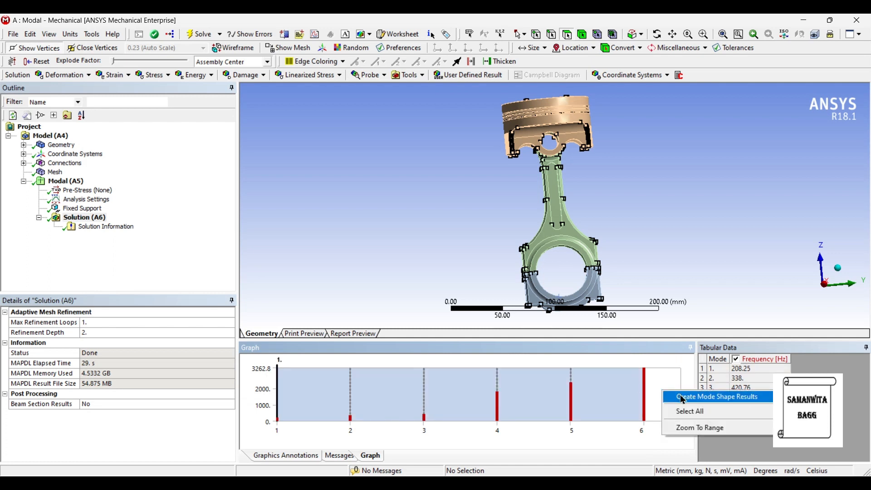
click(716, 396)
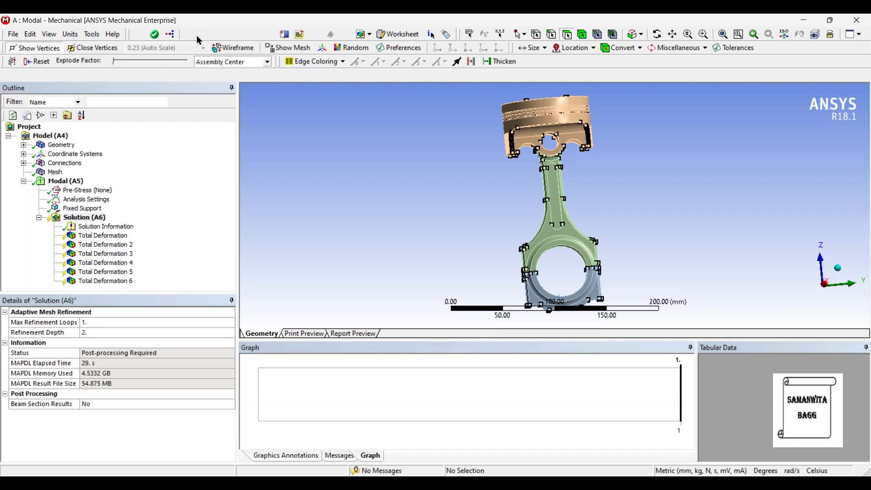
Step: Solve to evaluate all six Total Deformation results and select the first mode's result
click(155, 34)
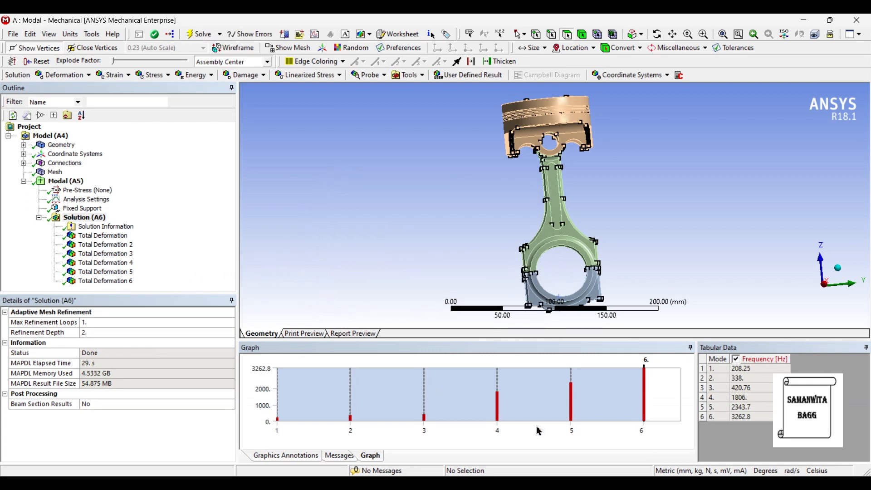
click(103, 234)
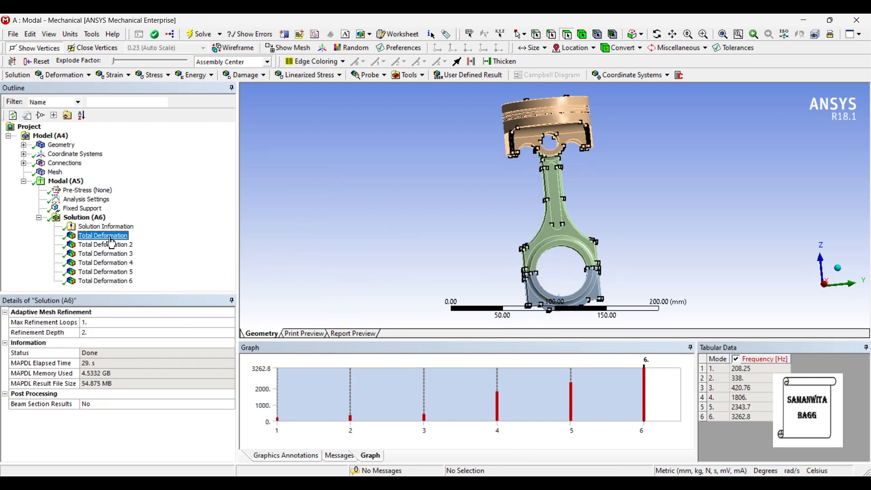
Step: Animate the first mode shape at 208.25 Hz, then display Total Deformation 2 at 338 Hz
click(103, 235)
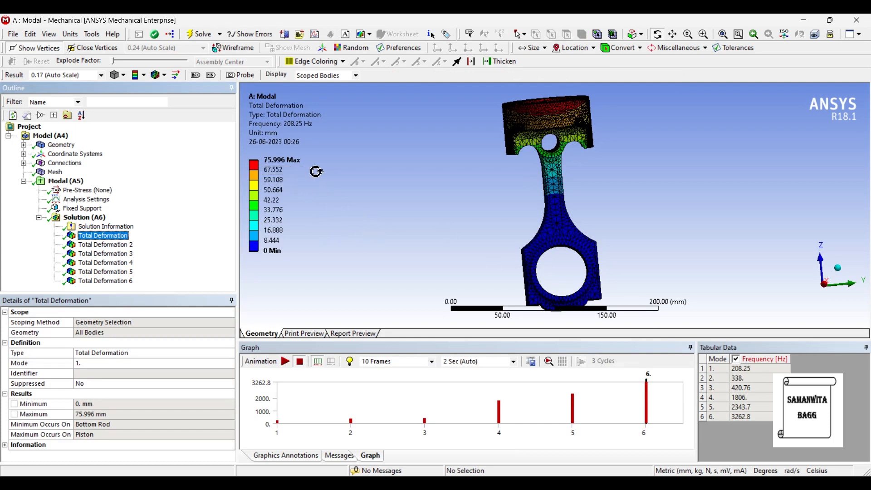
mouse_move(326, 196)
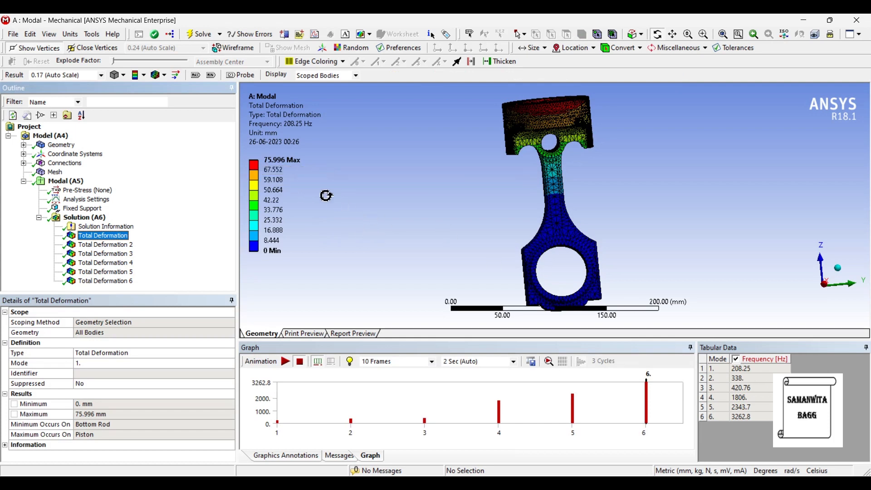
mouse_move(372, 226)
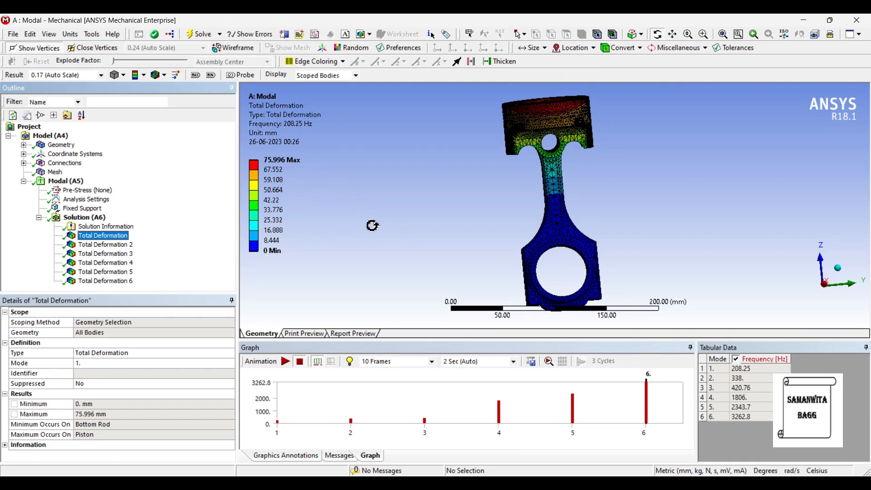
mouse_move(372, 228)
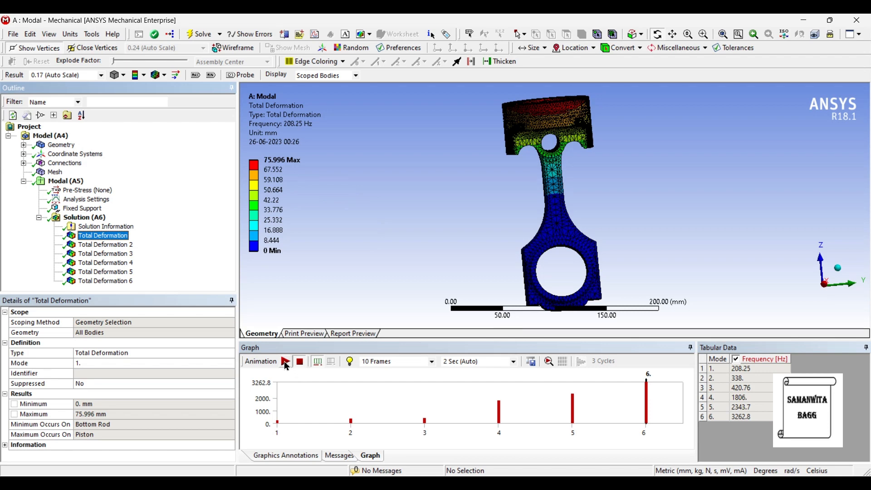
click(285, 361)
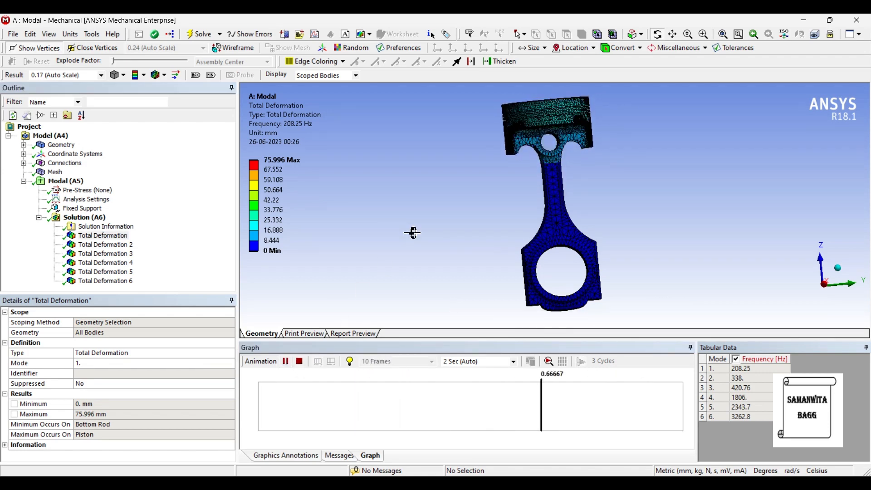
click(286, 362)
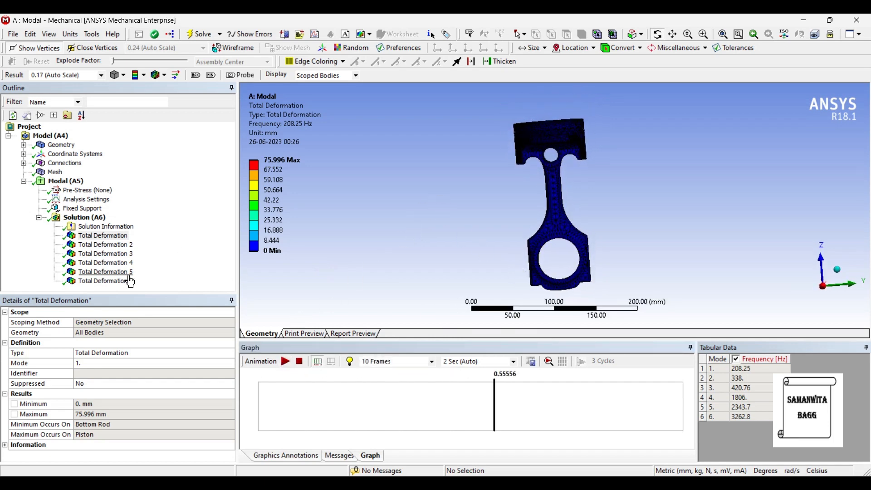
click(105, 244)
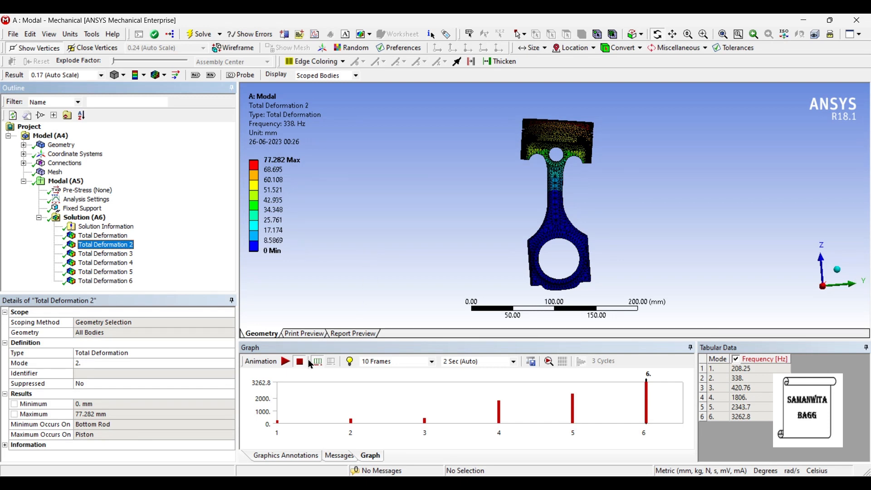
Step: Animate and pause the second mode shape, then display Total Deformation 3 at 420.76 Hz
click(285, 361)
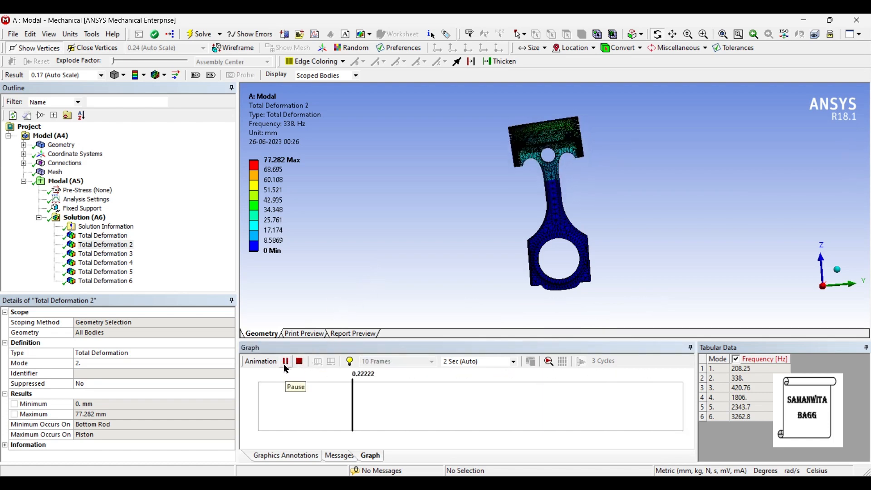
click(285, 361)
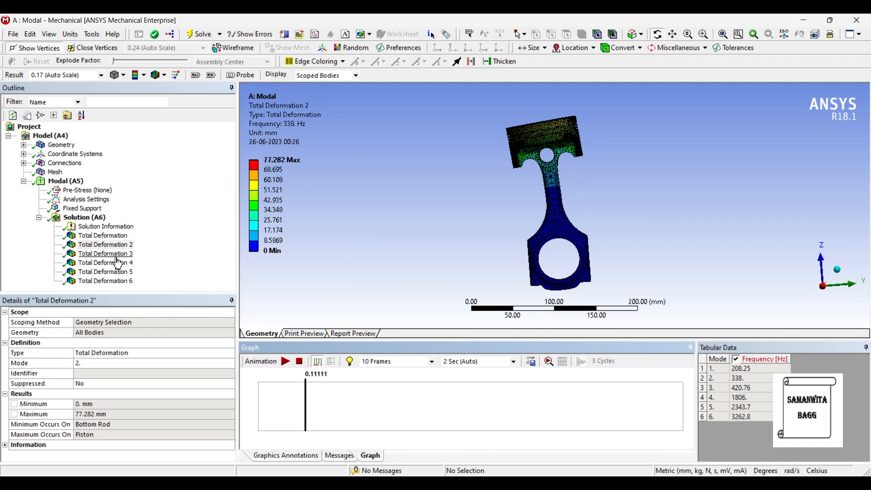
click(105, 254)
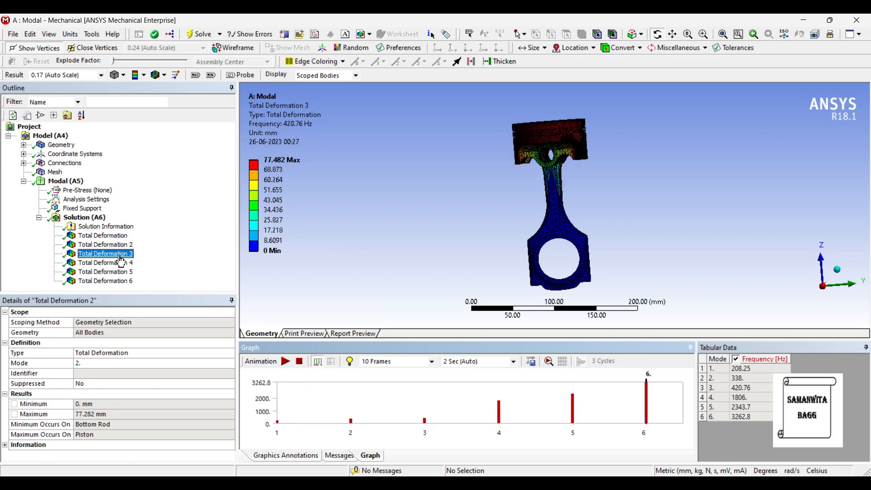
Step: Animate and pause the third mode shape at 420.76 Hz, then display Total Deformation 4 at 1806 Hz
click(106, 253)
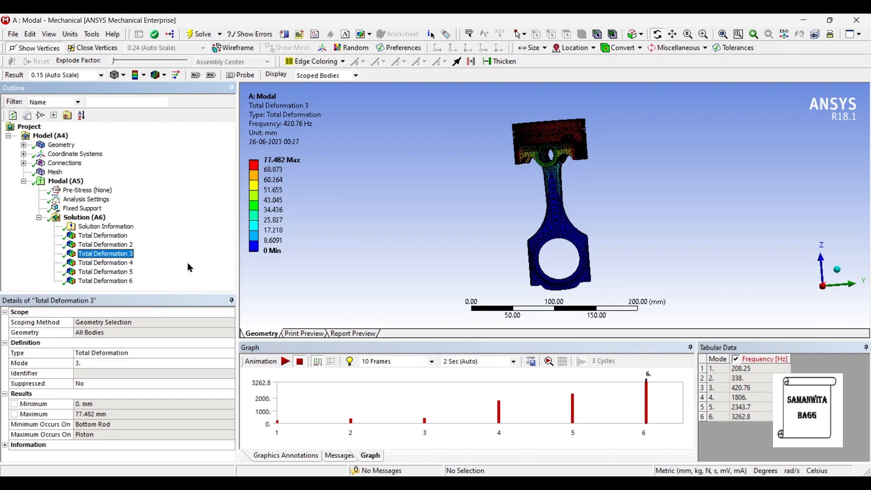
click(286, 361)
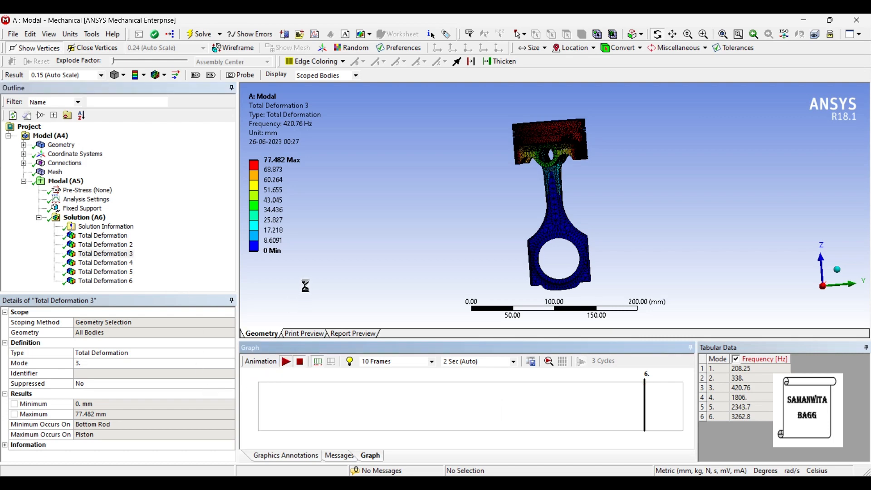
click(286, 361)
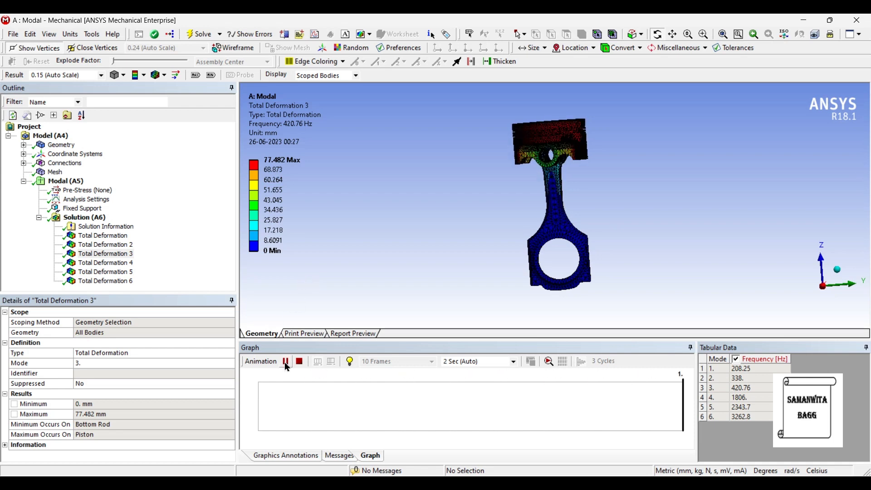
click(286, 361)
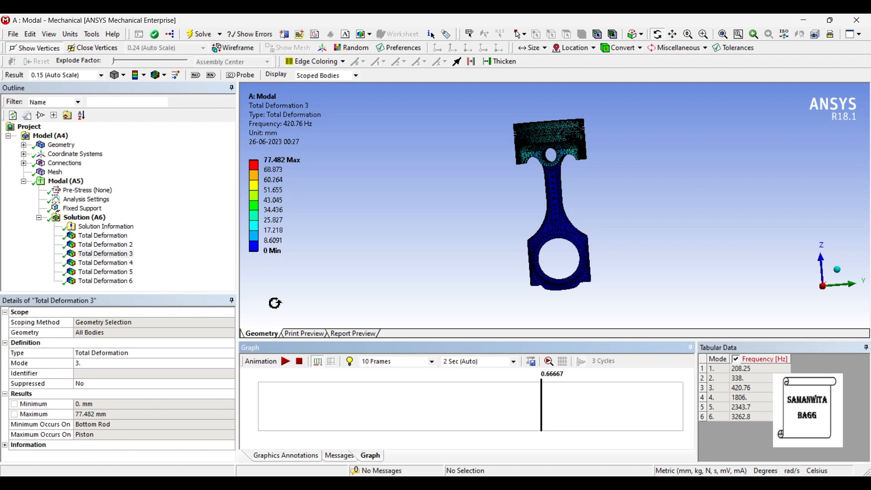
click(105, 262)
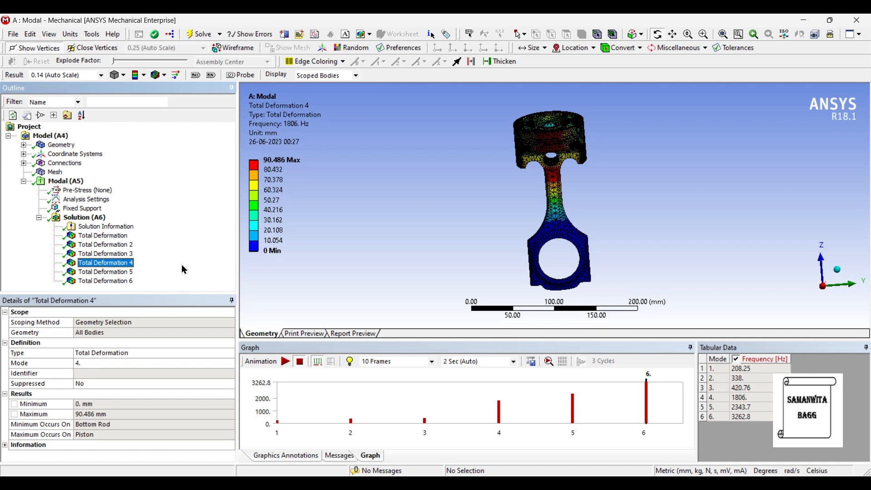
mouse_move(753, 402)
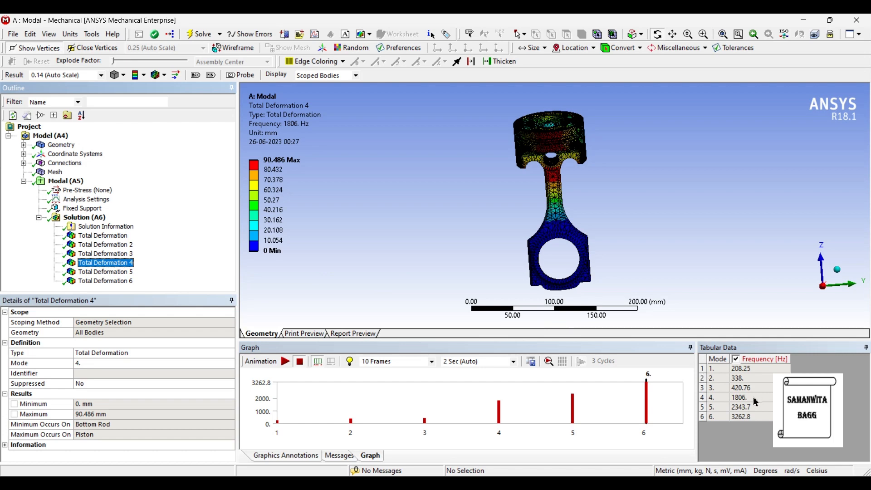
mouse_move(754, 390)
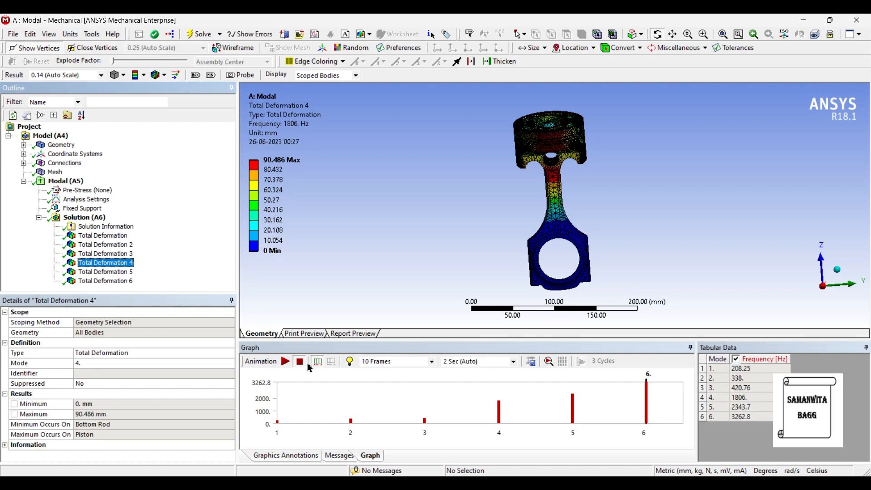
Step: Revisit Total Deformation 3, then return to the fourth mode shape at 1806 Hz
click(104, 253)
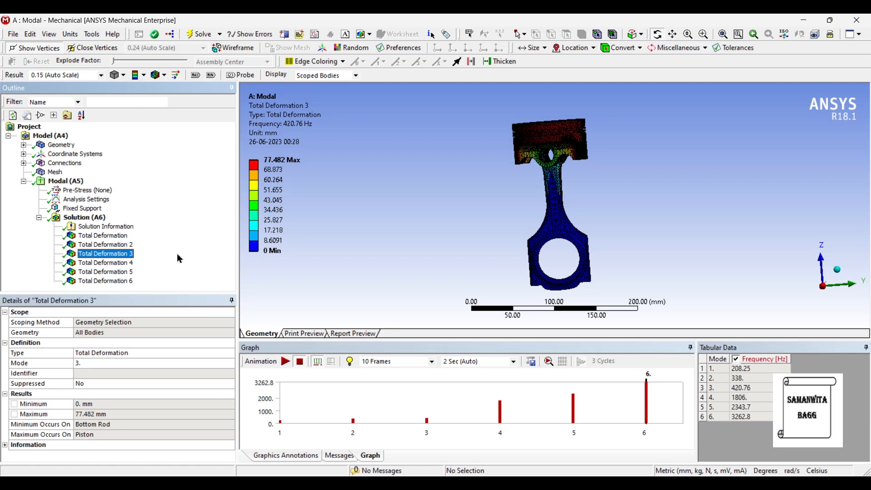
mouse_move(253, 244)
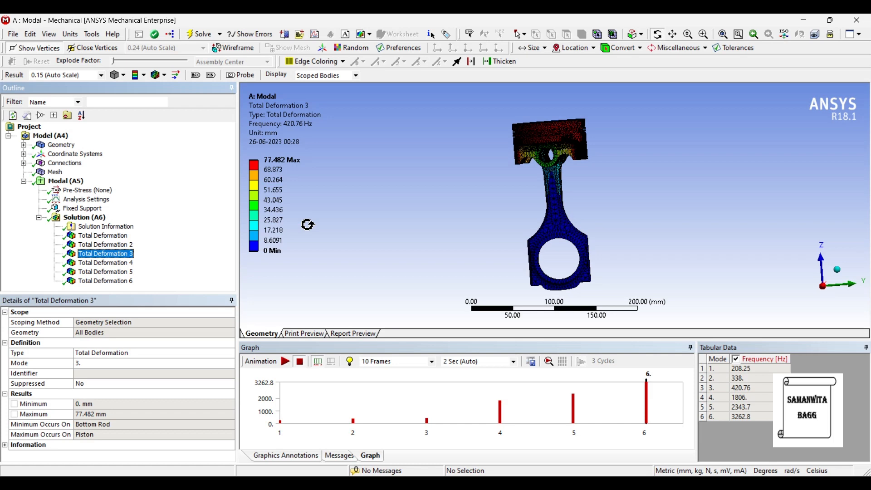
mouse_move(132, 271)
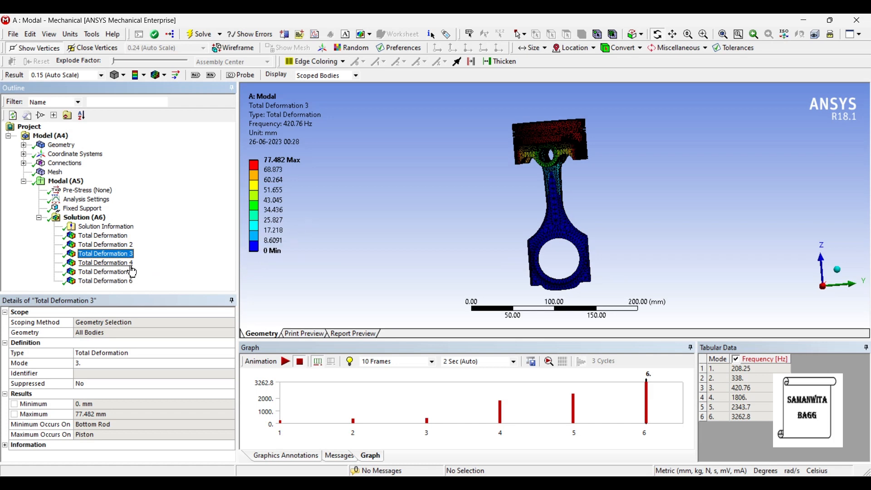
click(105, 262)
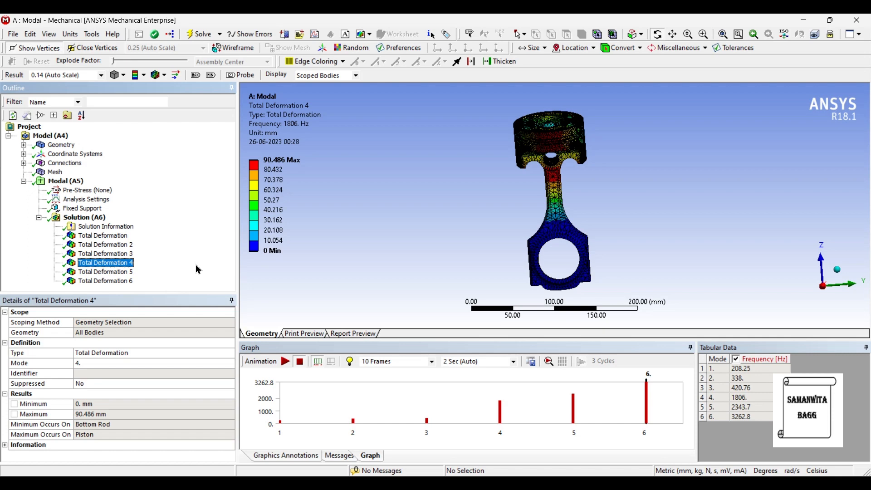
mouse_move(178, 263)
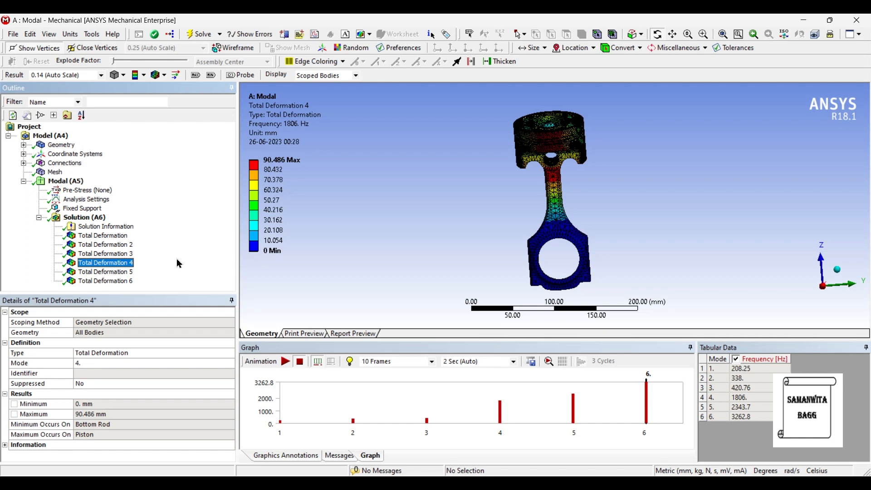
mouse_move(138, 278)
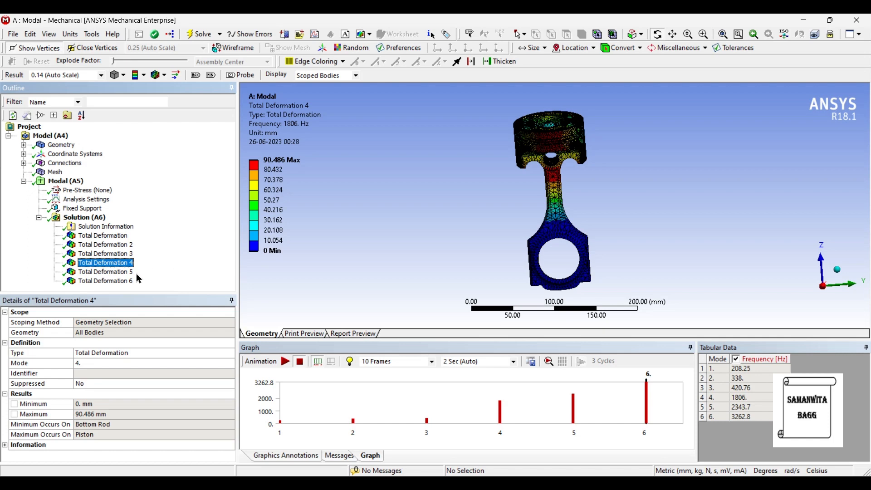
Step: Display Total Deformation 5 at 2343.7 Hz and animate it, pausing partway
click(105, 271)
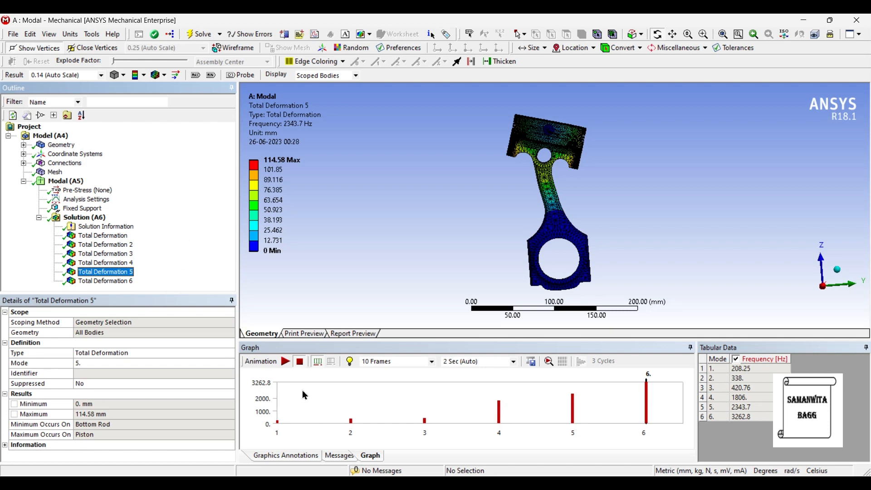
click(285, 361)
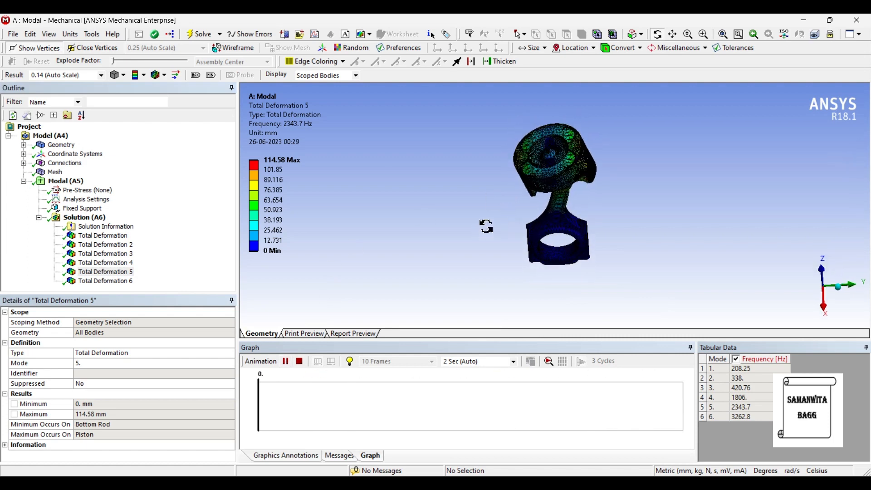
click(286, 361)
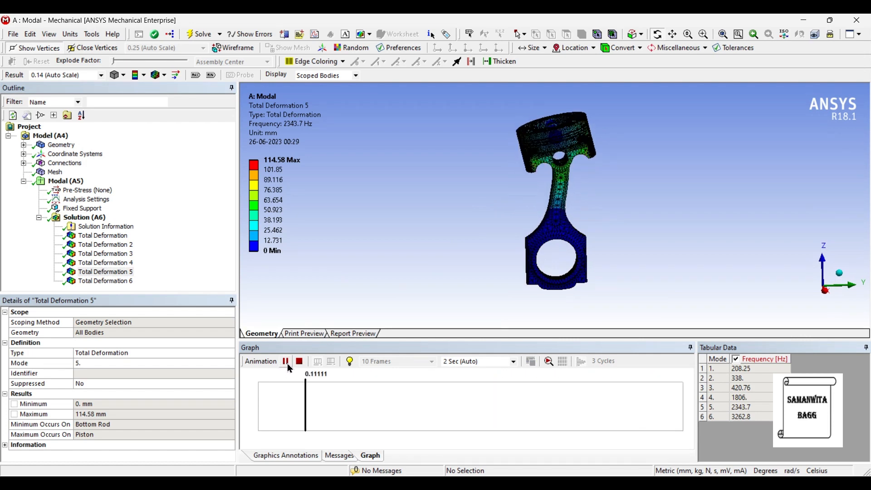
click(285, 361)
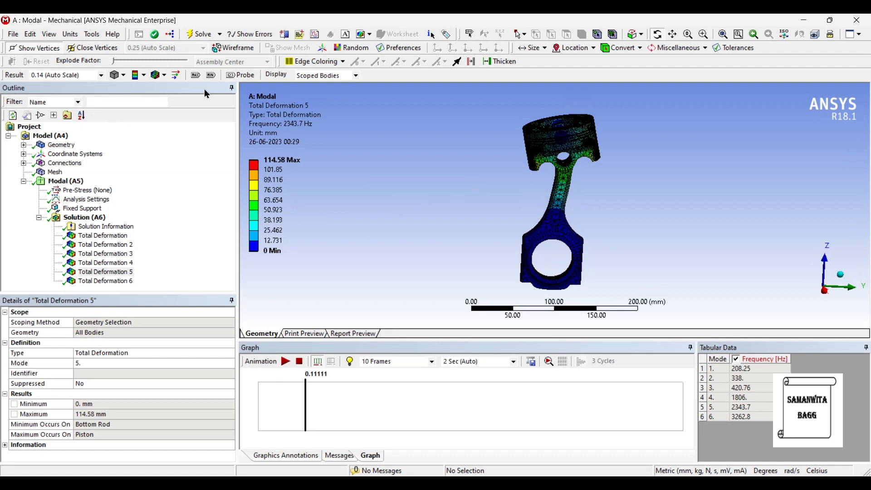
Step: Hide element edges on the fifth mode contour plot and replay its animation, pausing partway
click(165, 75)
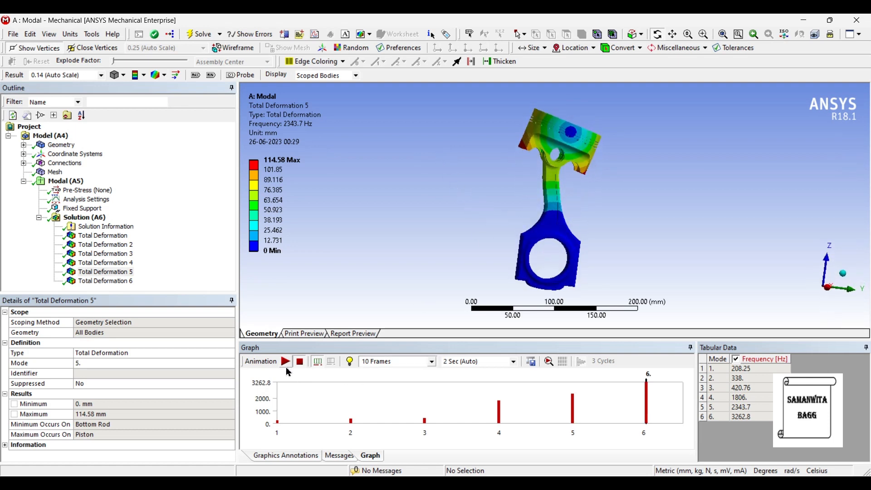
click(284, 361)
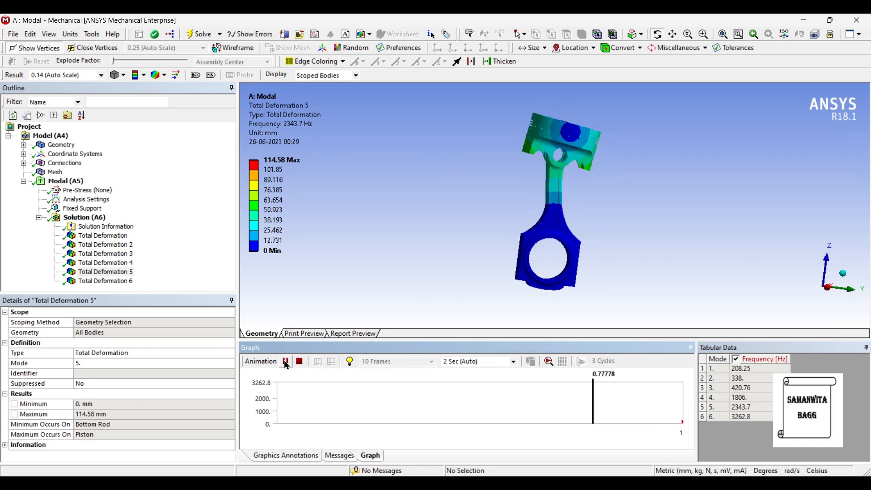
click(286, 361)
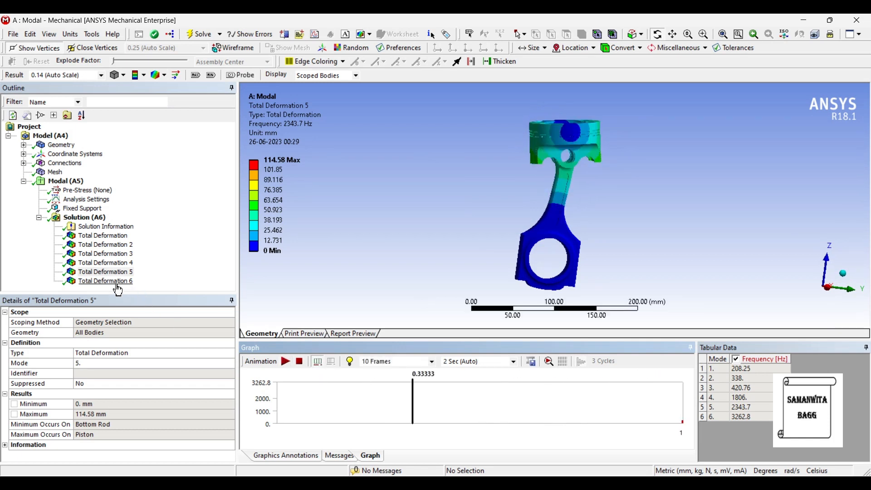
Step: Display Total Deformation 6 at 3262.8 Hz after a brief look back at mode 5
click(105, 280)
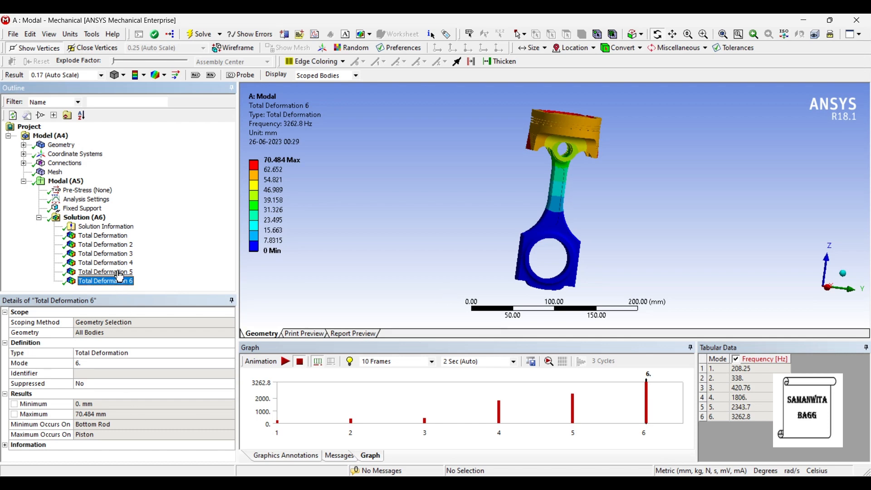
click(104, 271)
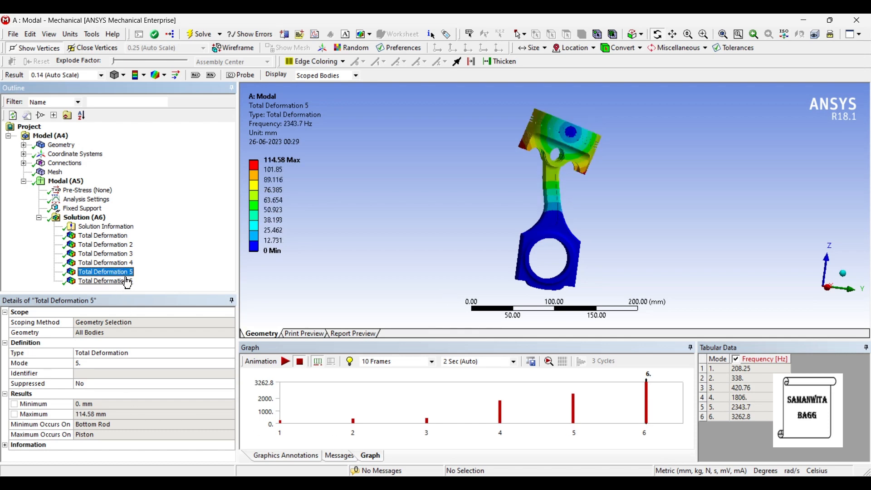
click(104, 271)
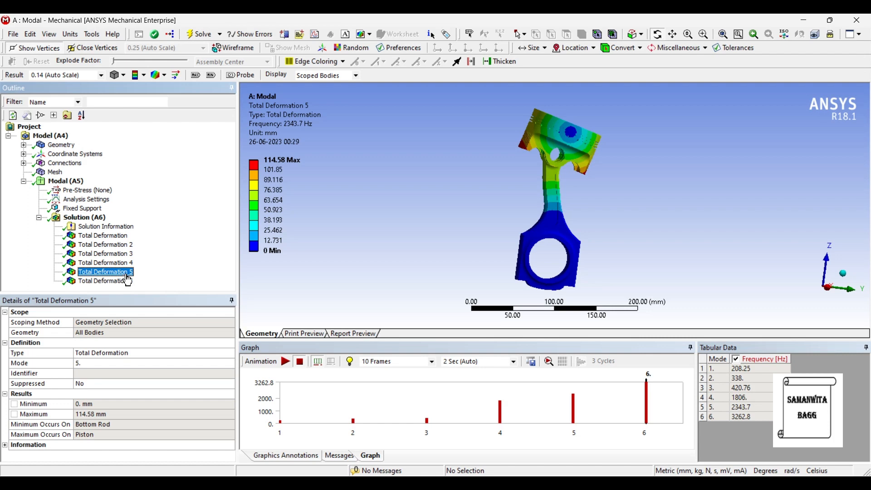
click(106, 280)
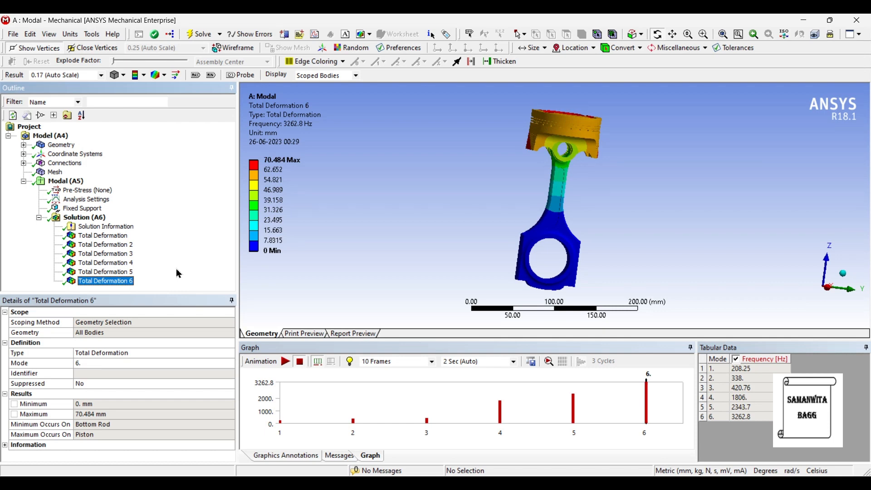
mouse_move(174, 265)
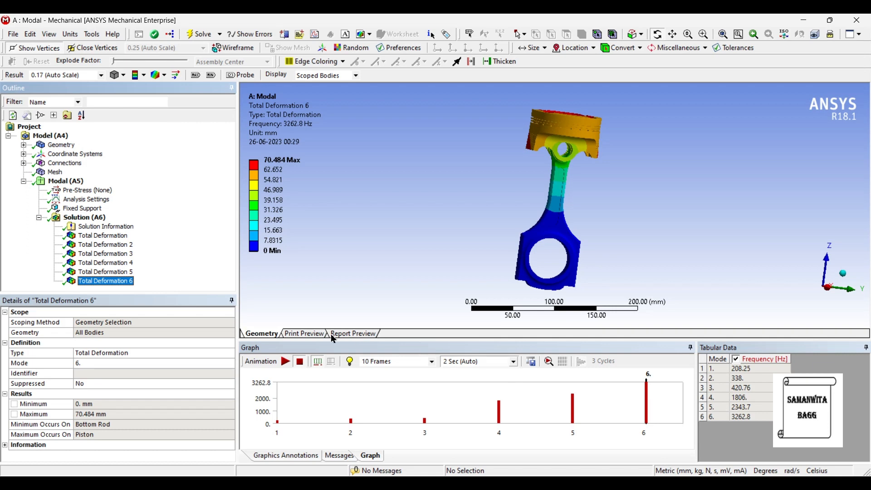
Step: Animate the sixth mode shape at 3262.8 Hz and pause it
click(283, 361)
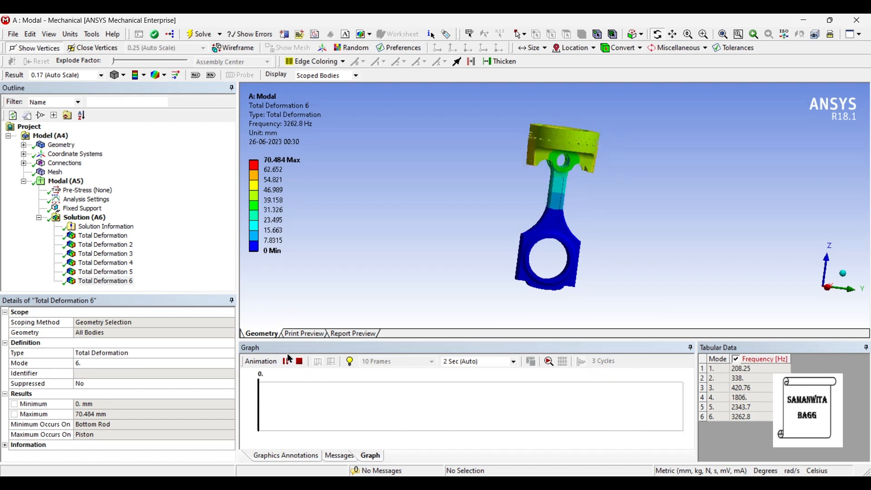
click(285, 361)
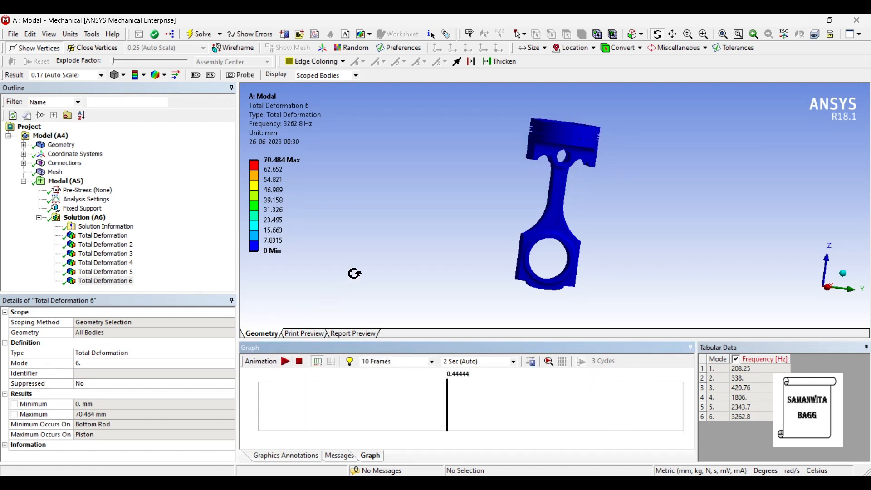